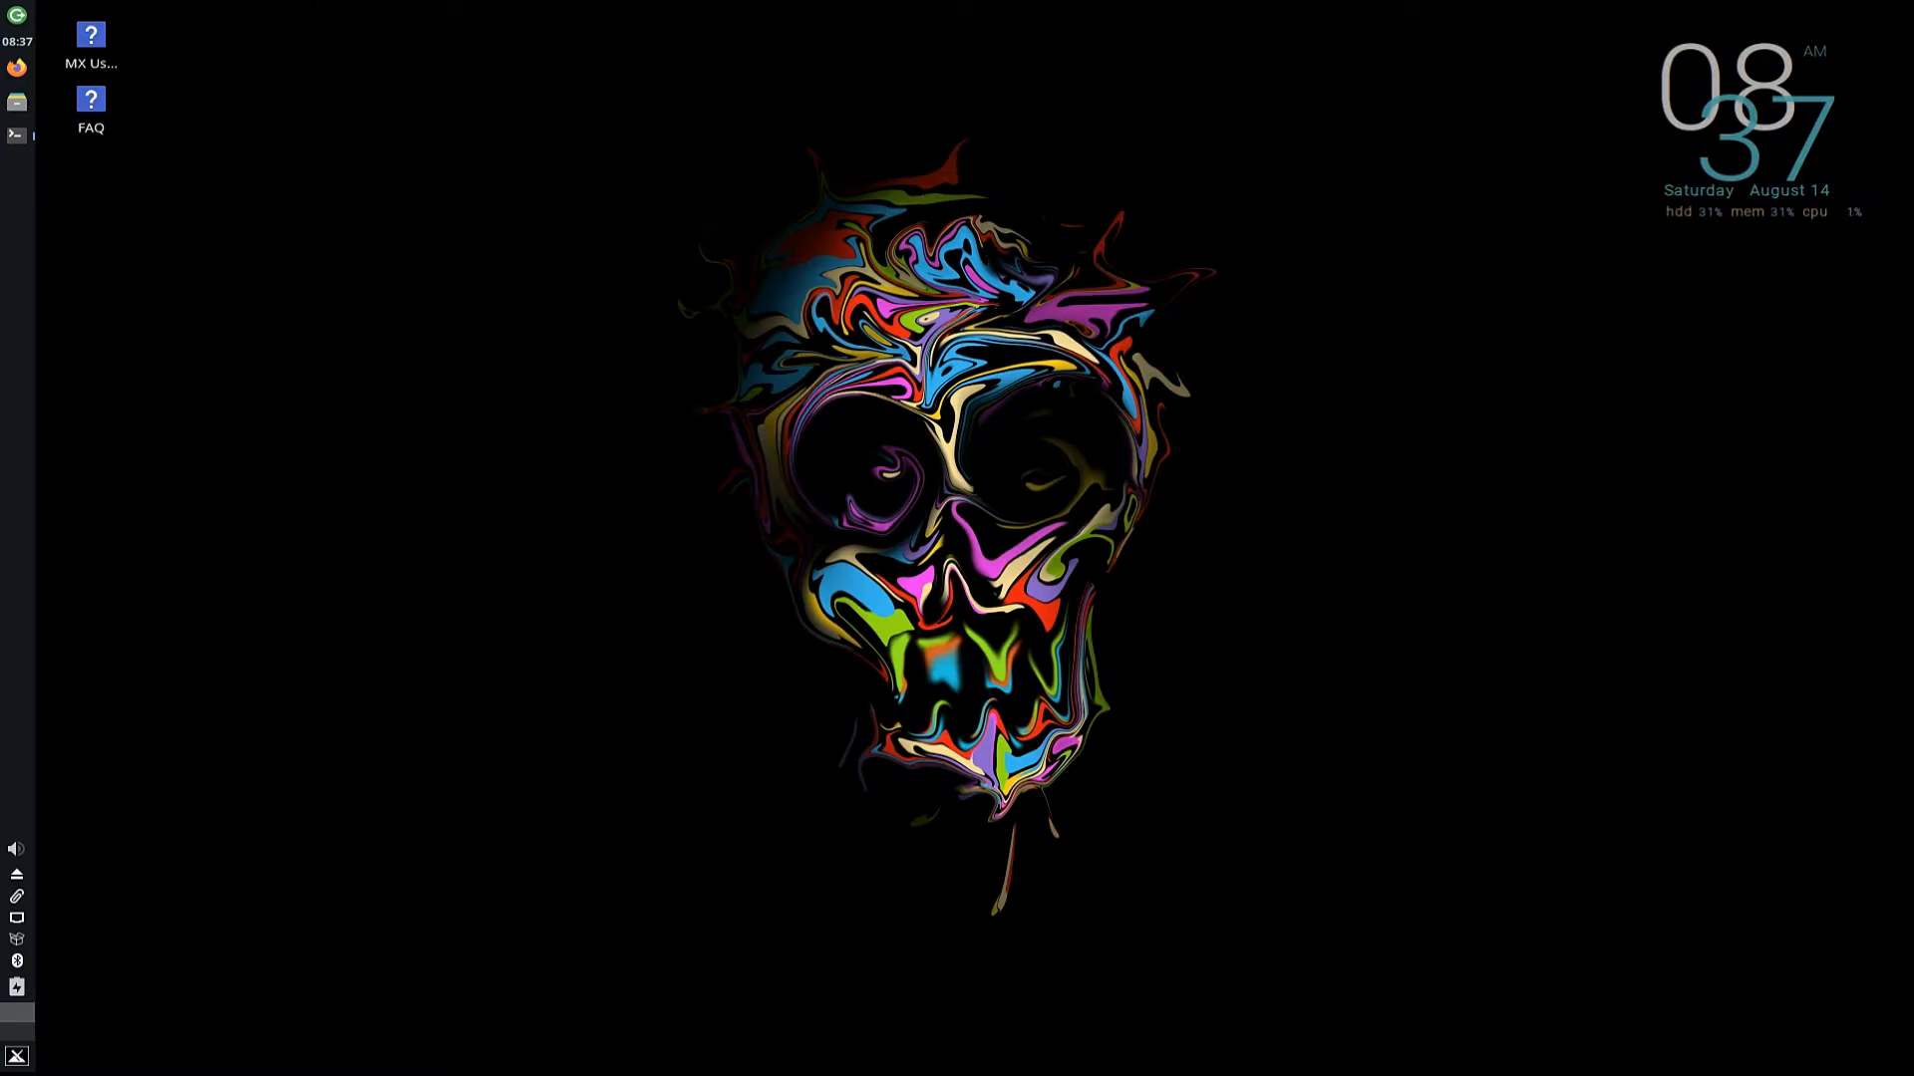
# Launch a terminal from the desktop menu and run sudo apt update to refresh package lists.
pyautogui.rightClick(486, 191)
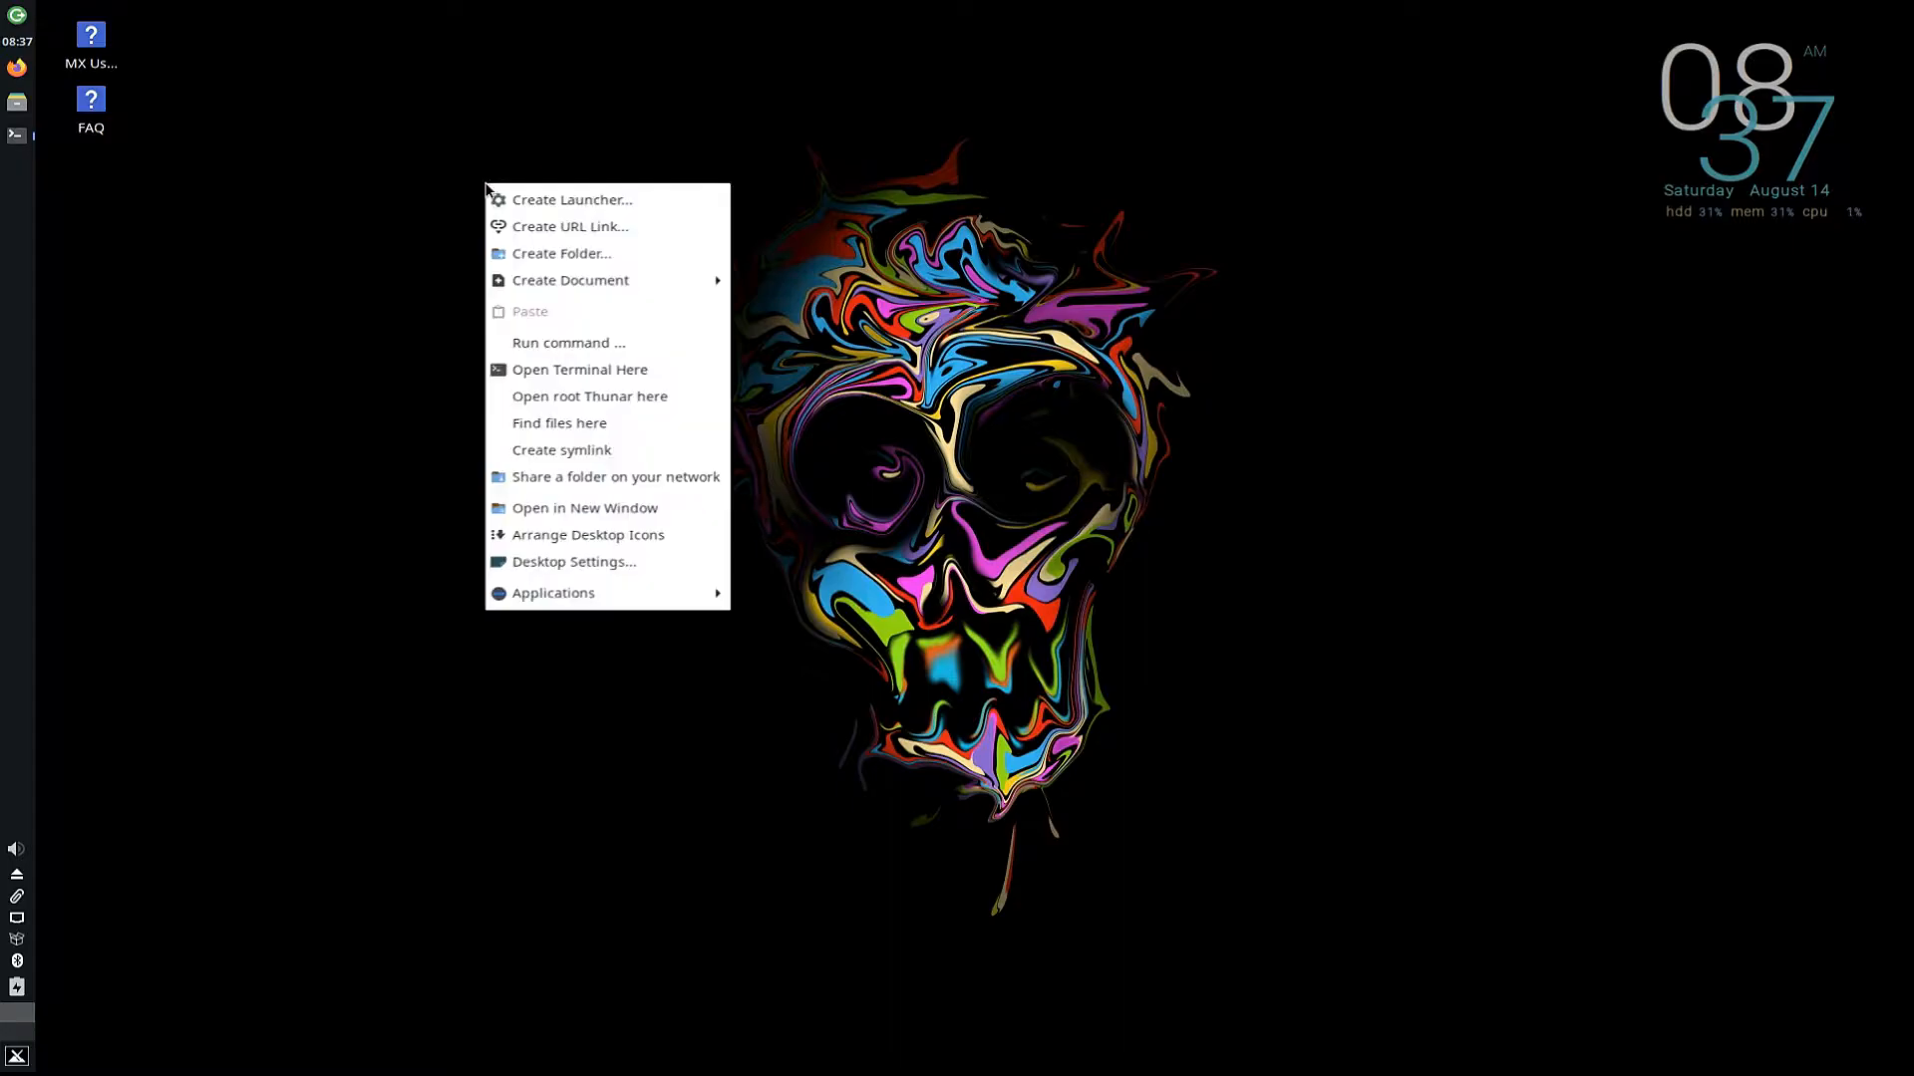
pyautogui.click(579, 369)
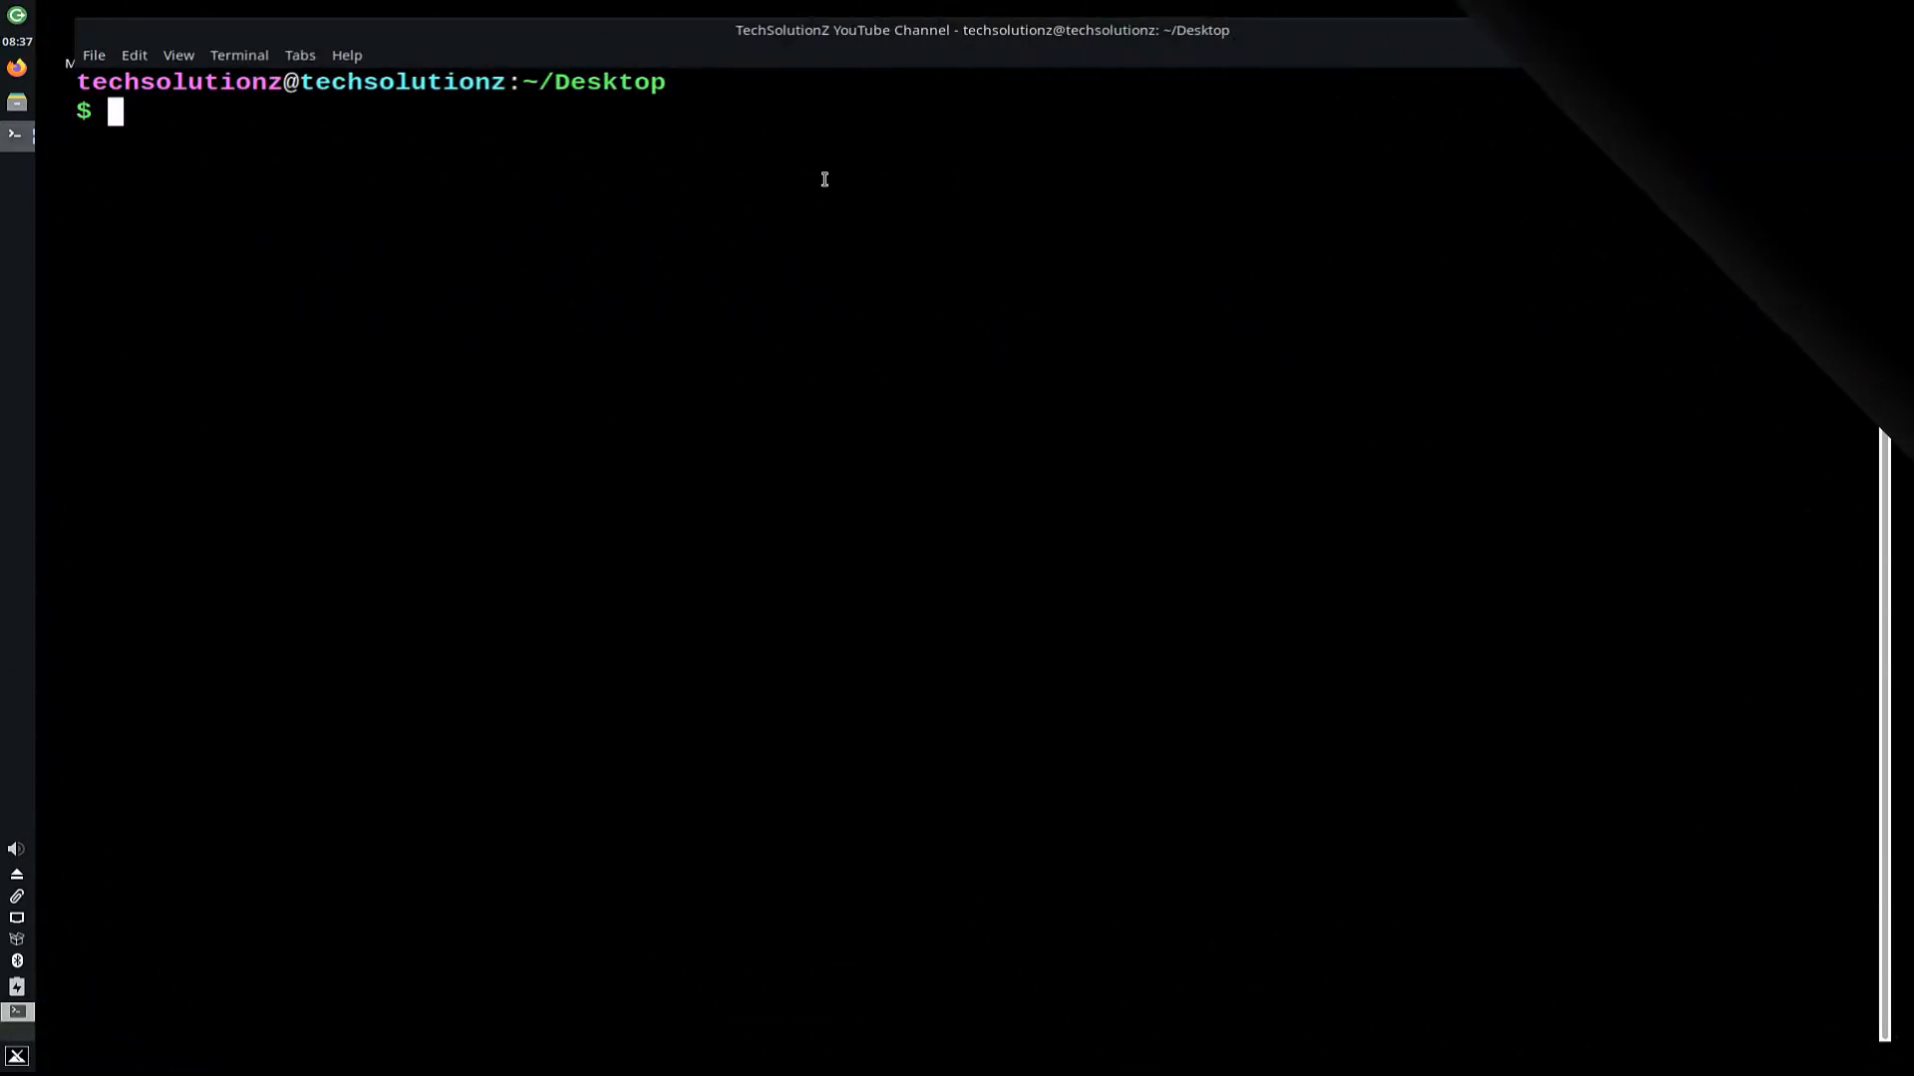
pyautogui.write('sudo apt')
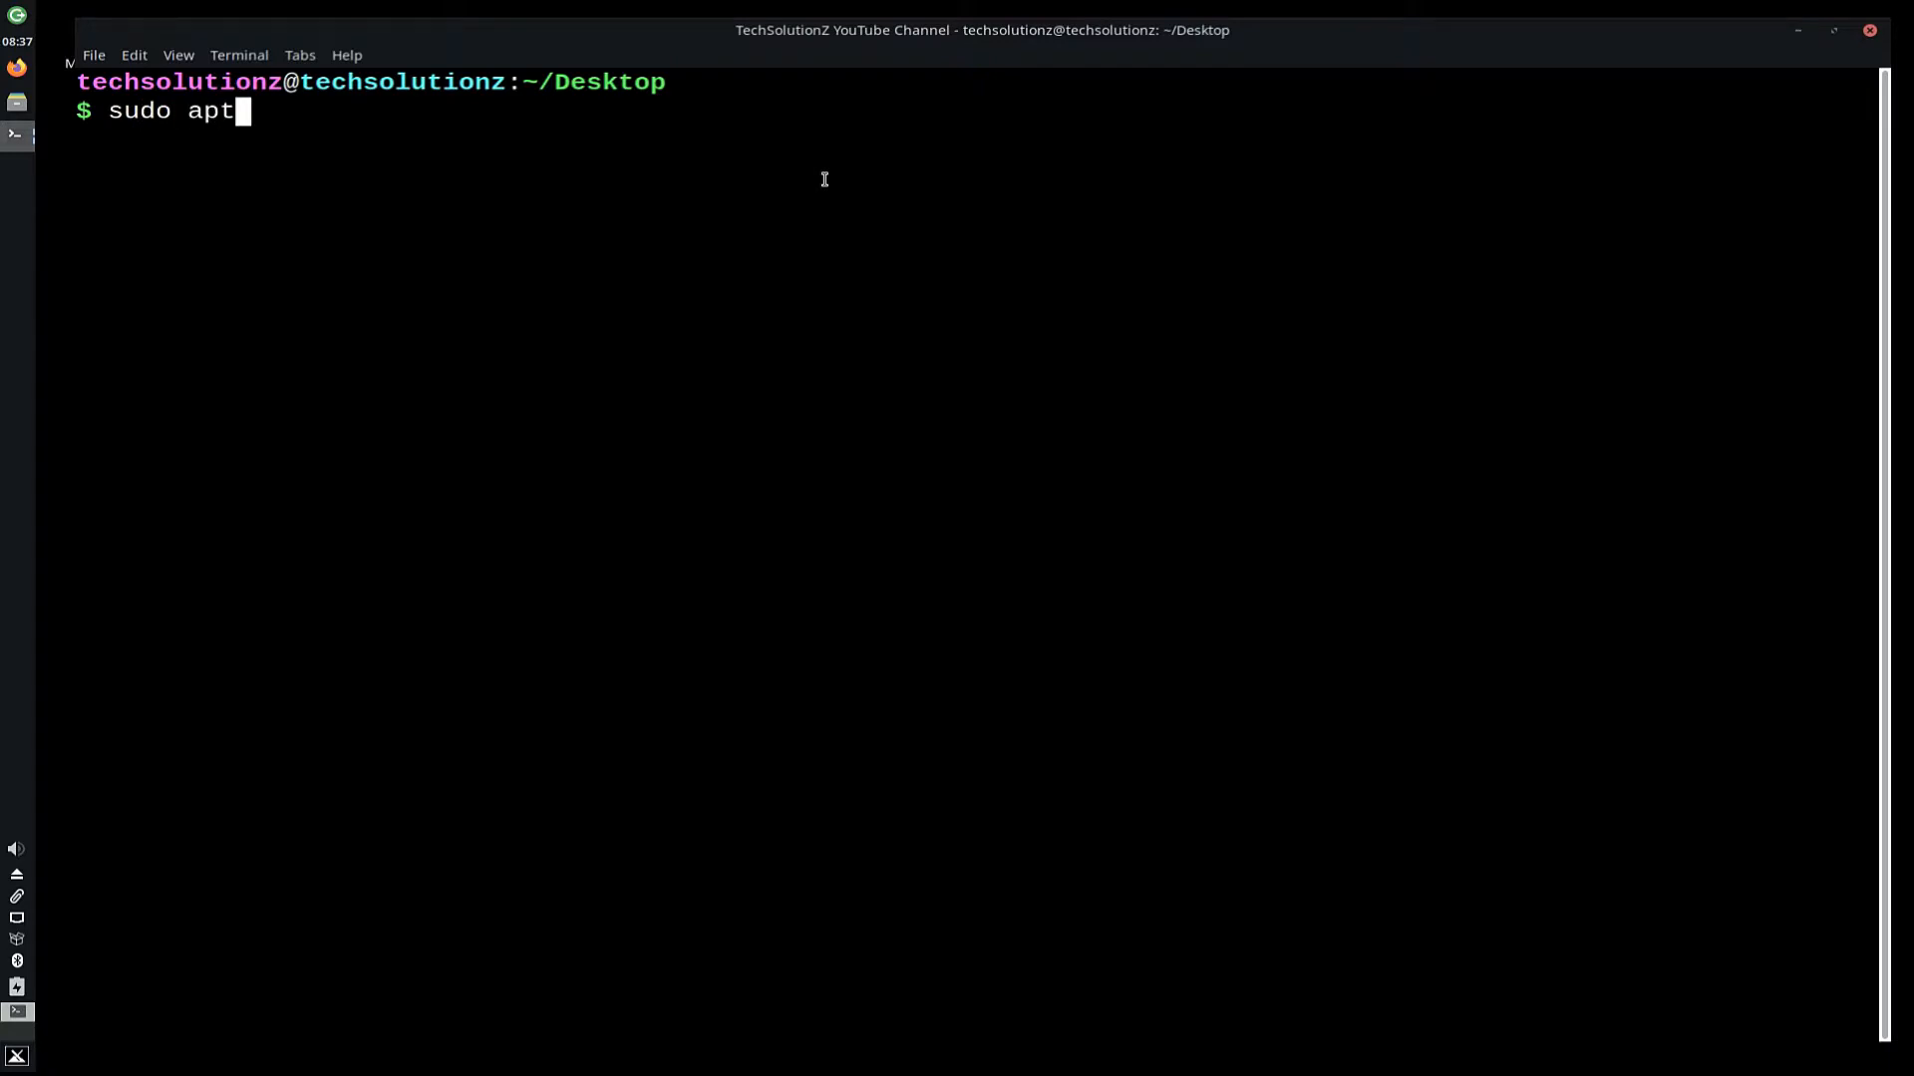
pyautogui.write('update')
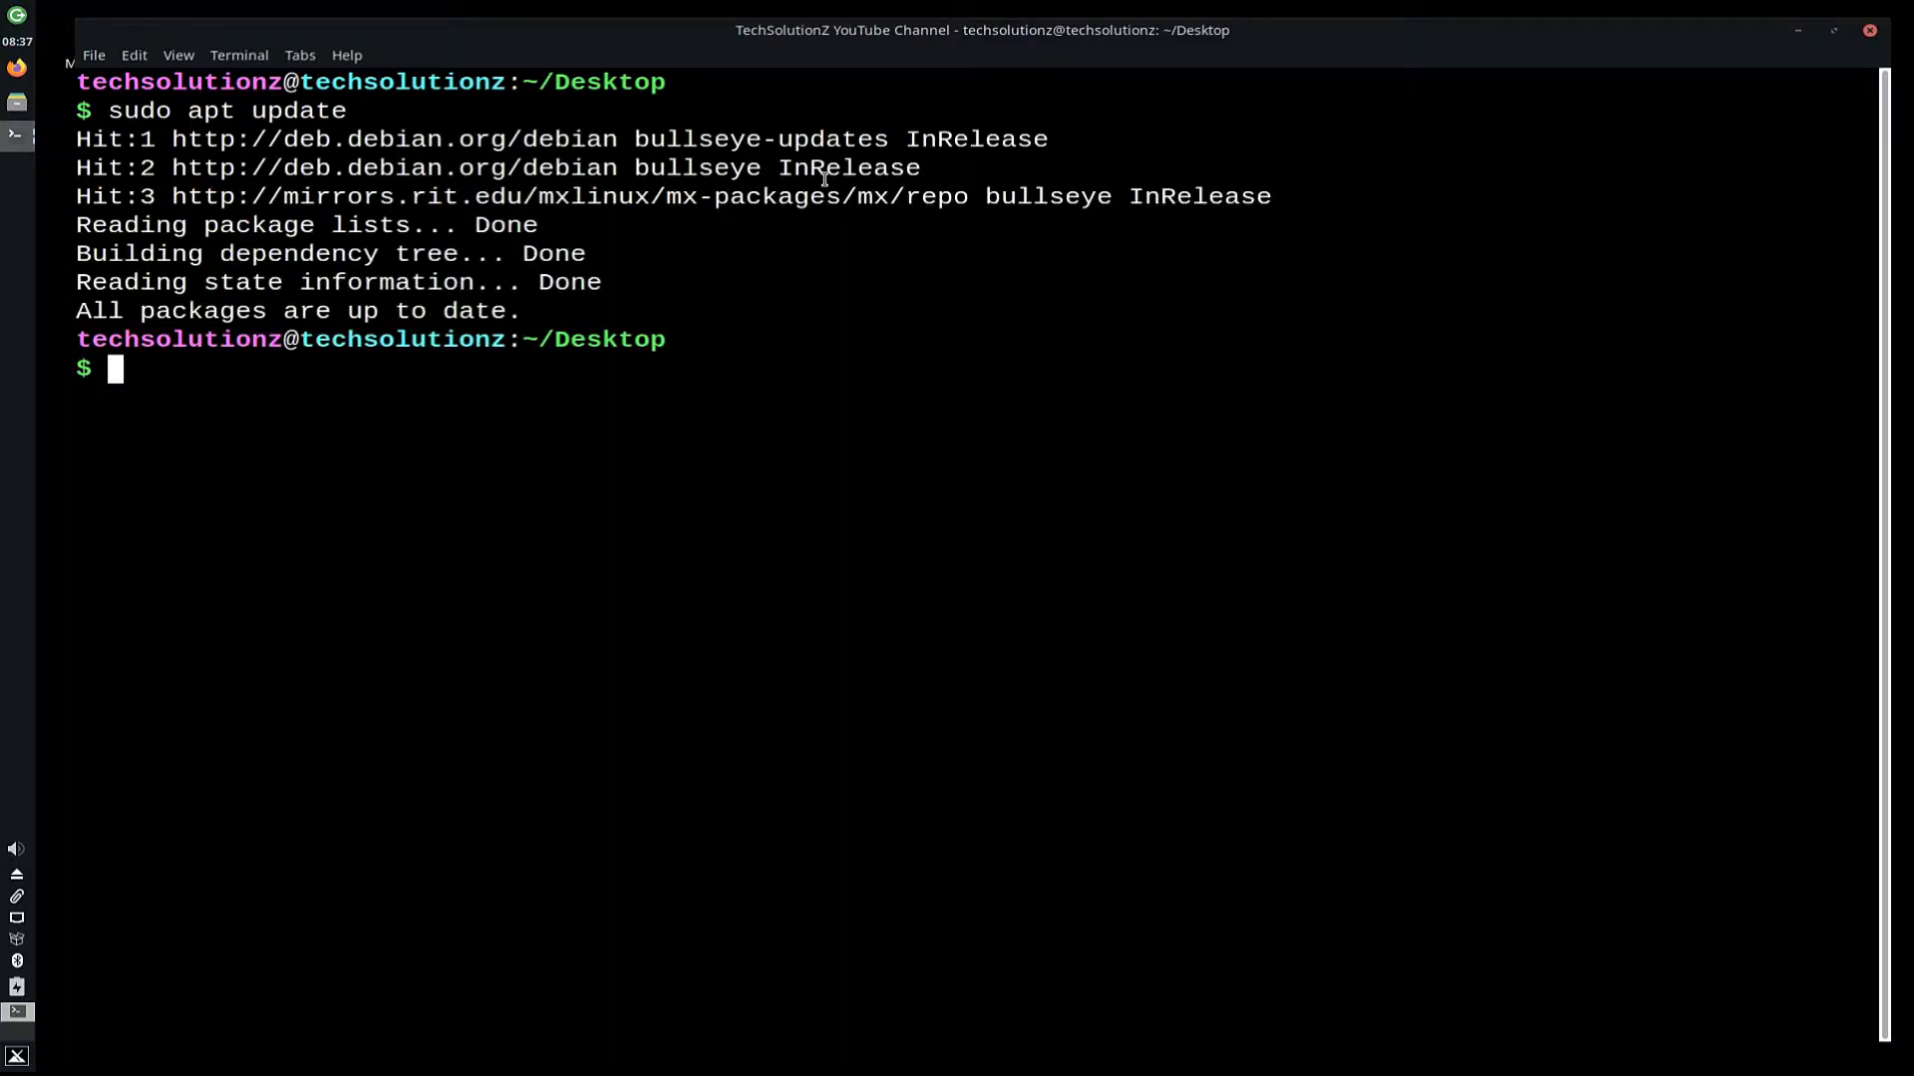
# Run sudo apt install snapd and confirm with Y, installing snapd with AppArmor.
pyautogui.write('sudo apt in')
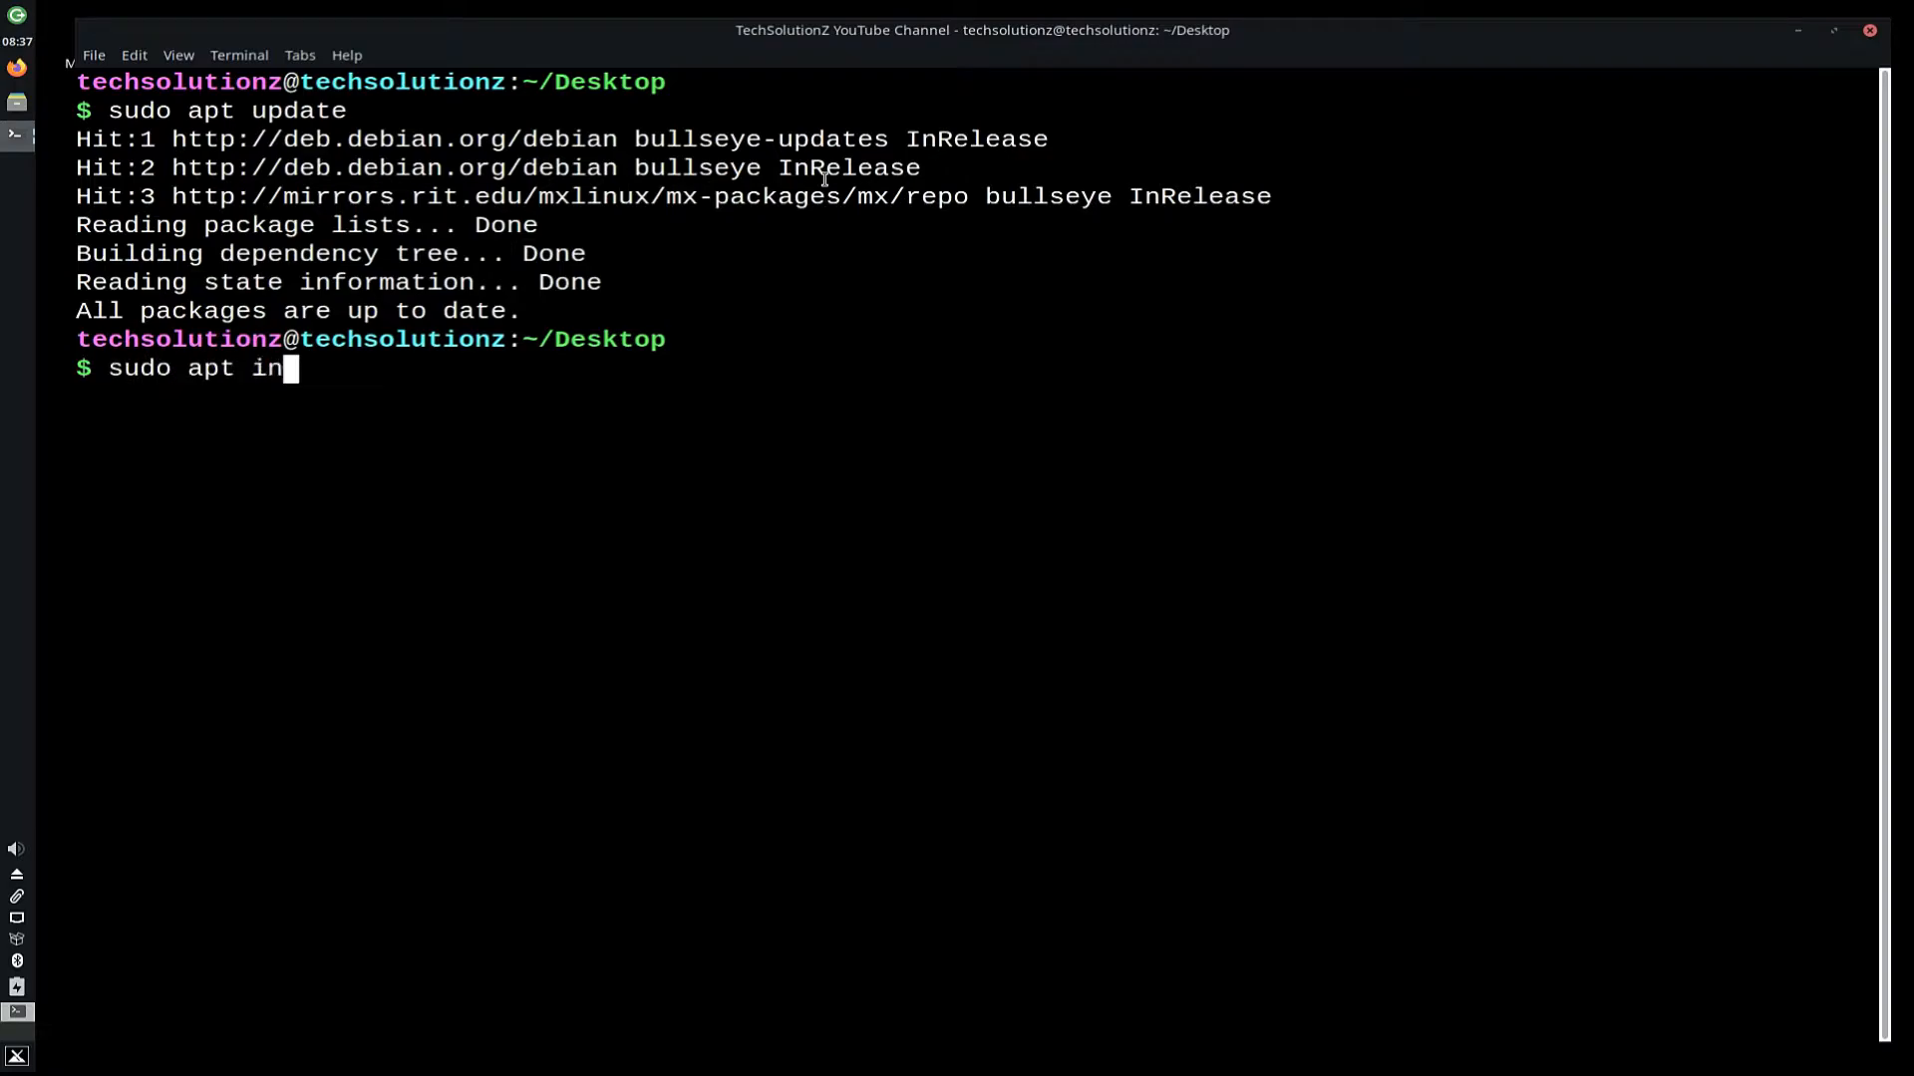
pyautogui.write('stall snapd')
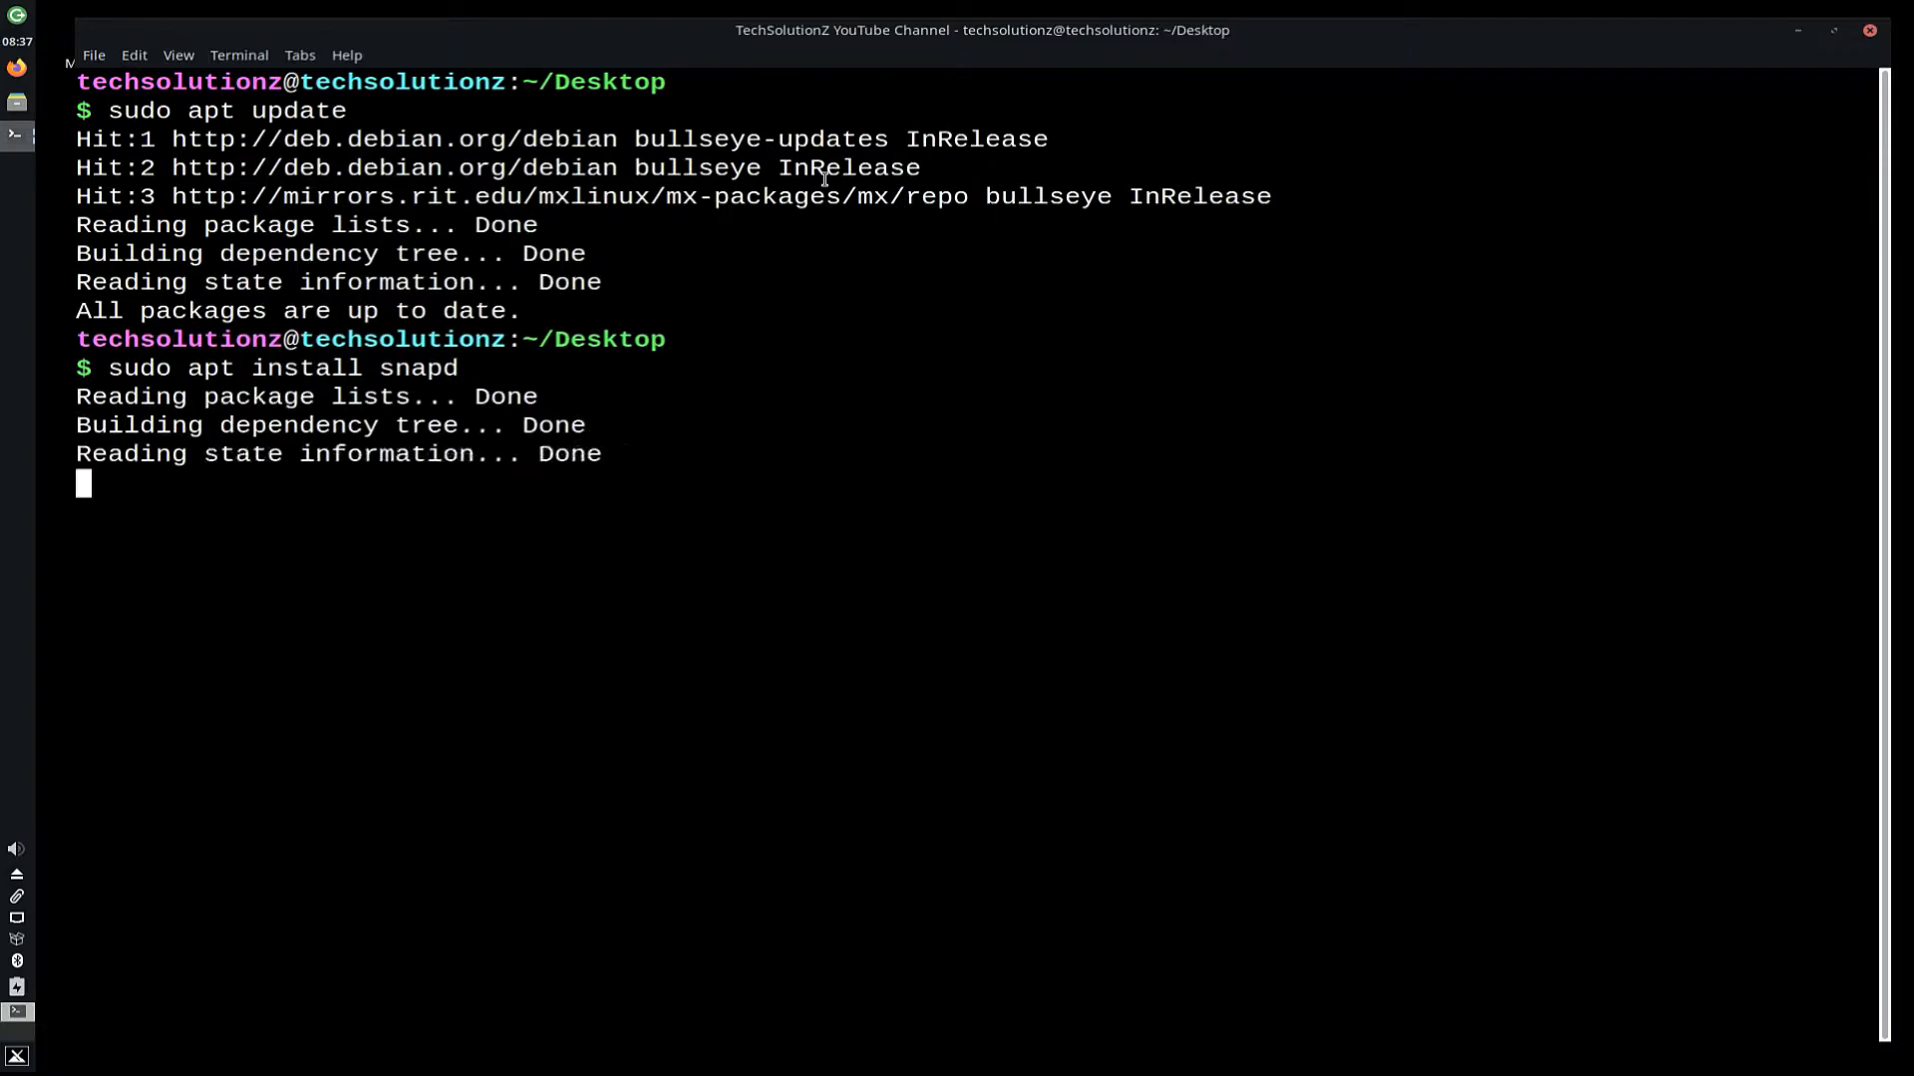
pyautogui.press('Return')
pyautogui.write('Y')
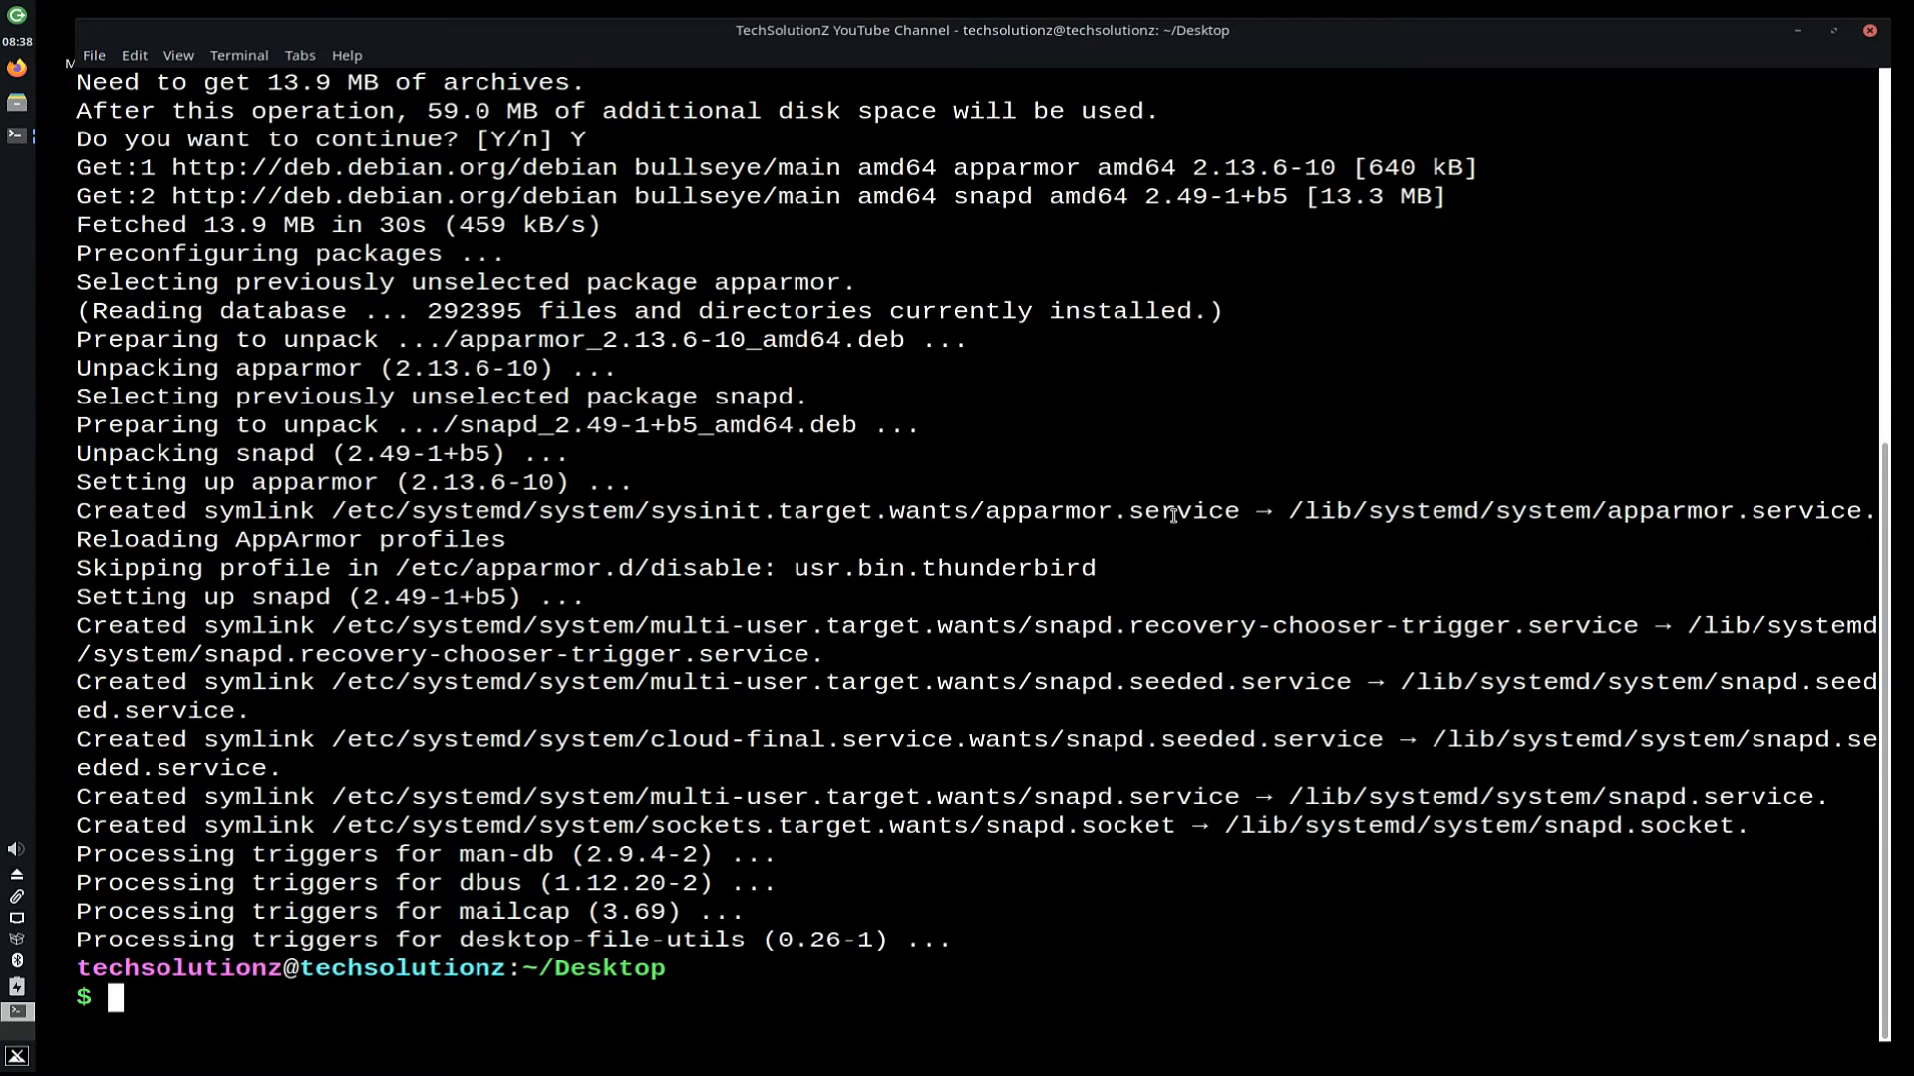
pyautogui.write('cle')
pyautogui.write('snap')
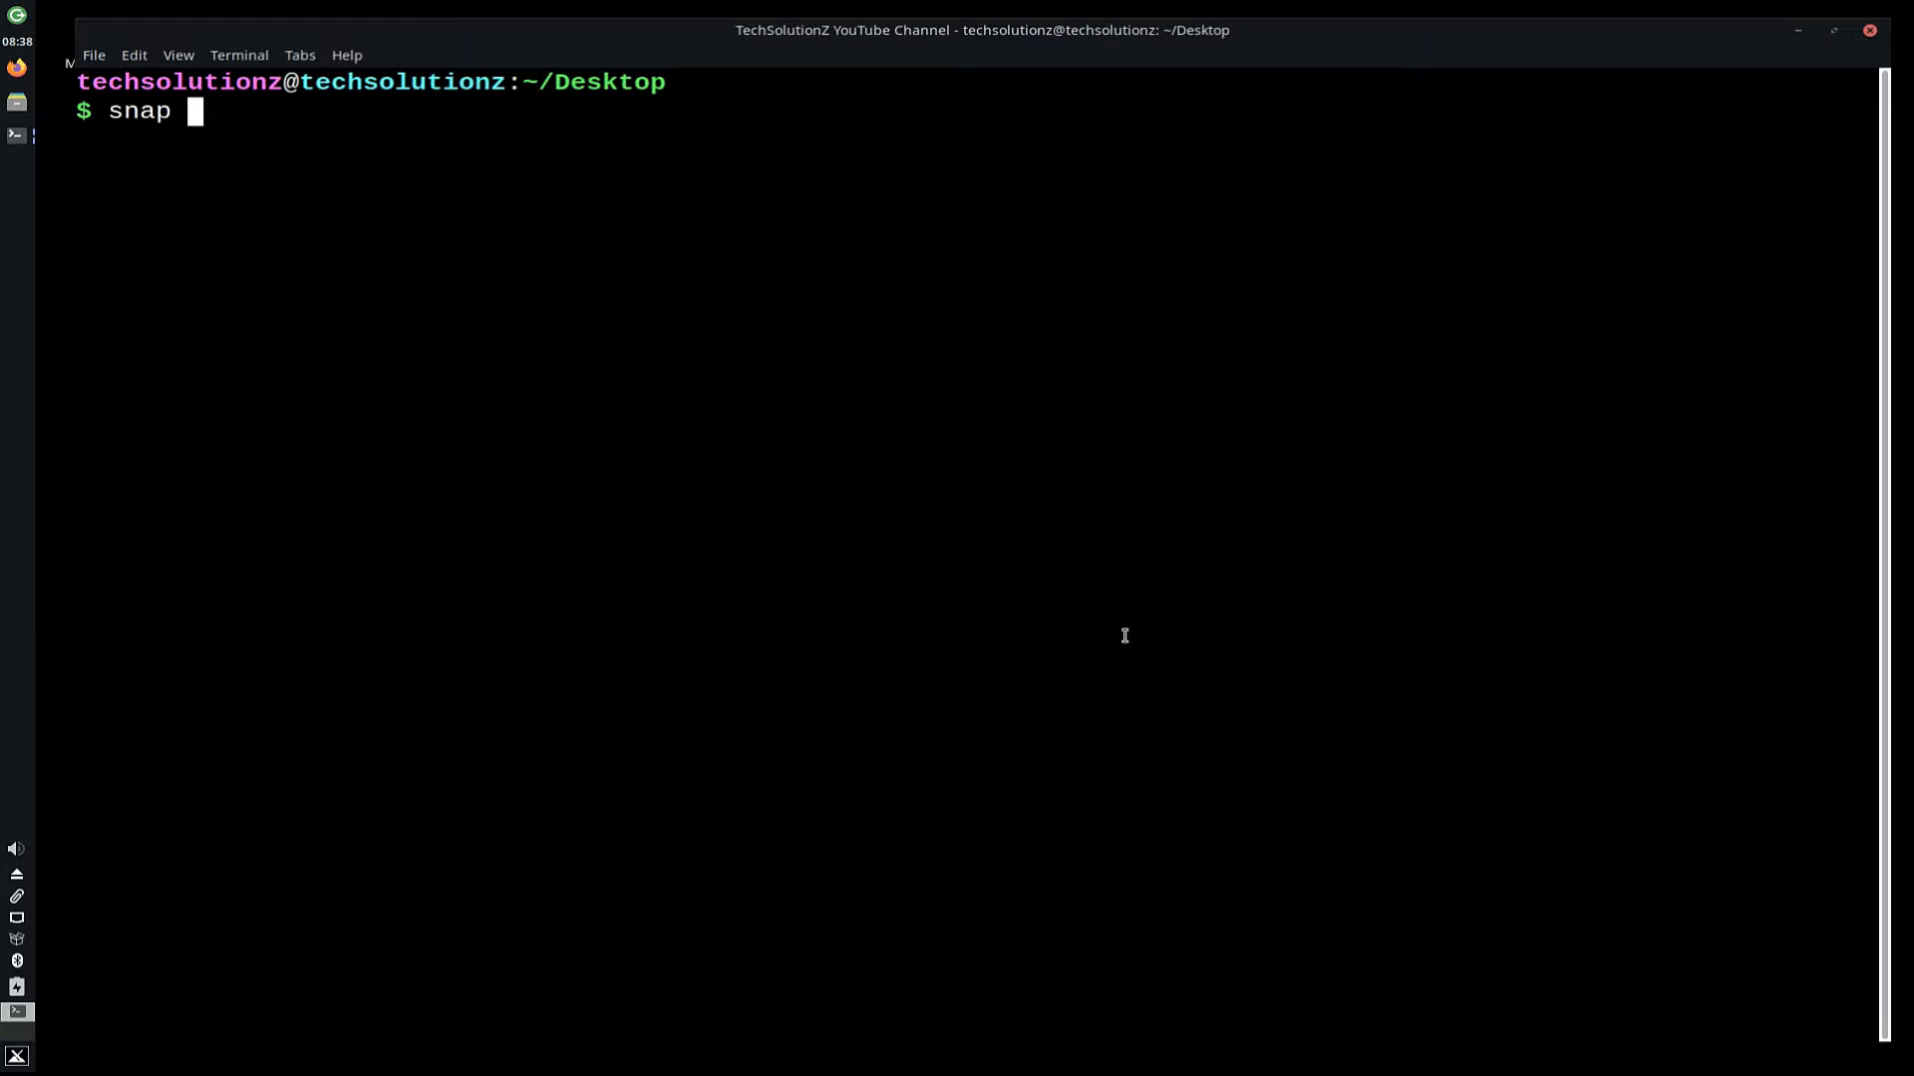
# Check snap --version, then enter sudo snap install --devmode --beta anbox.
pyautogui.write('--version')
pyautogui.write('sudo')
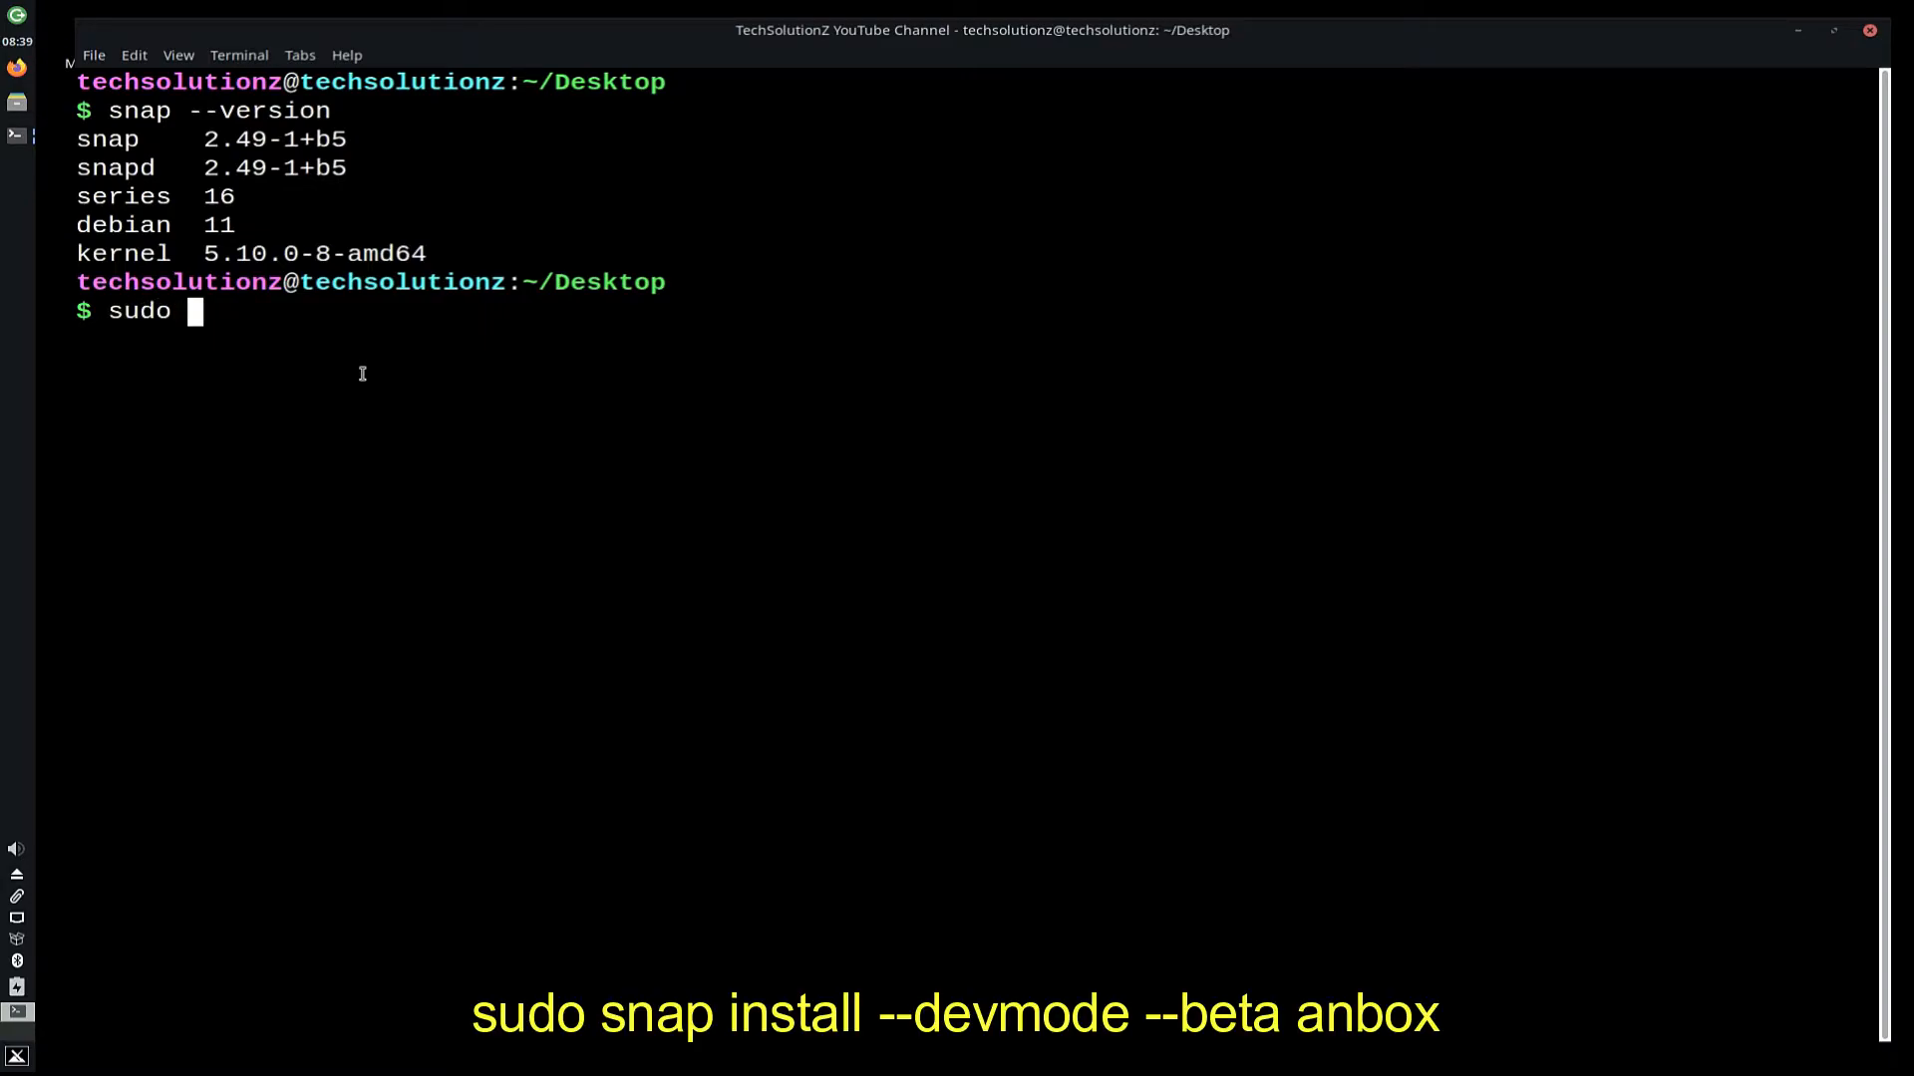
pyautogui.write('snap install')
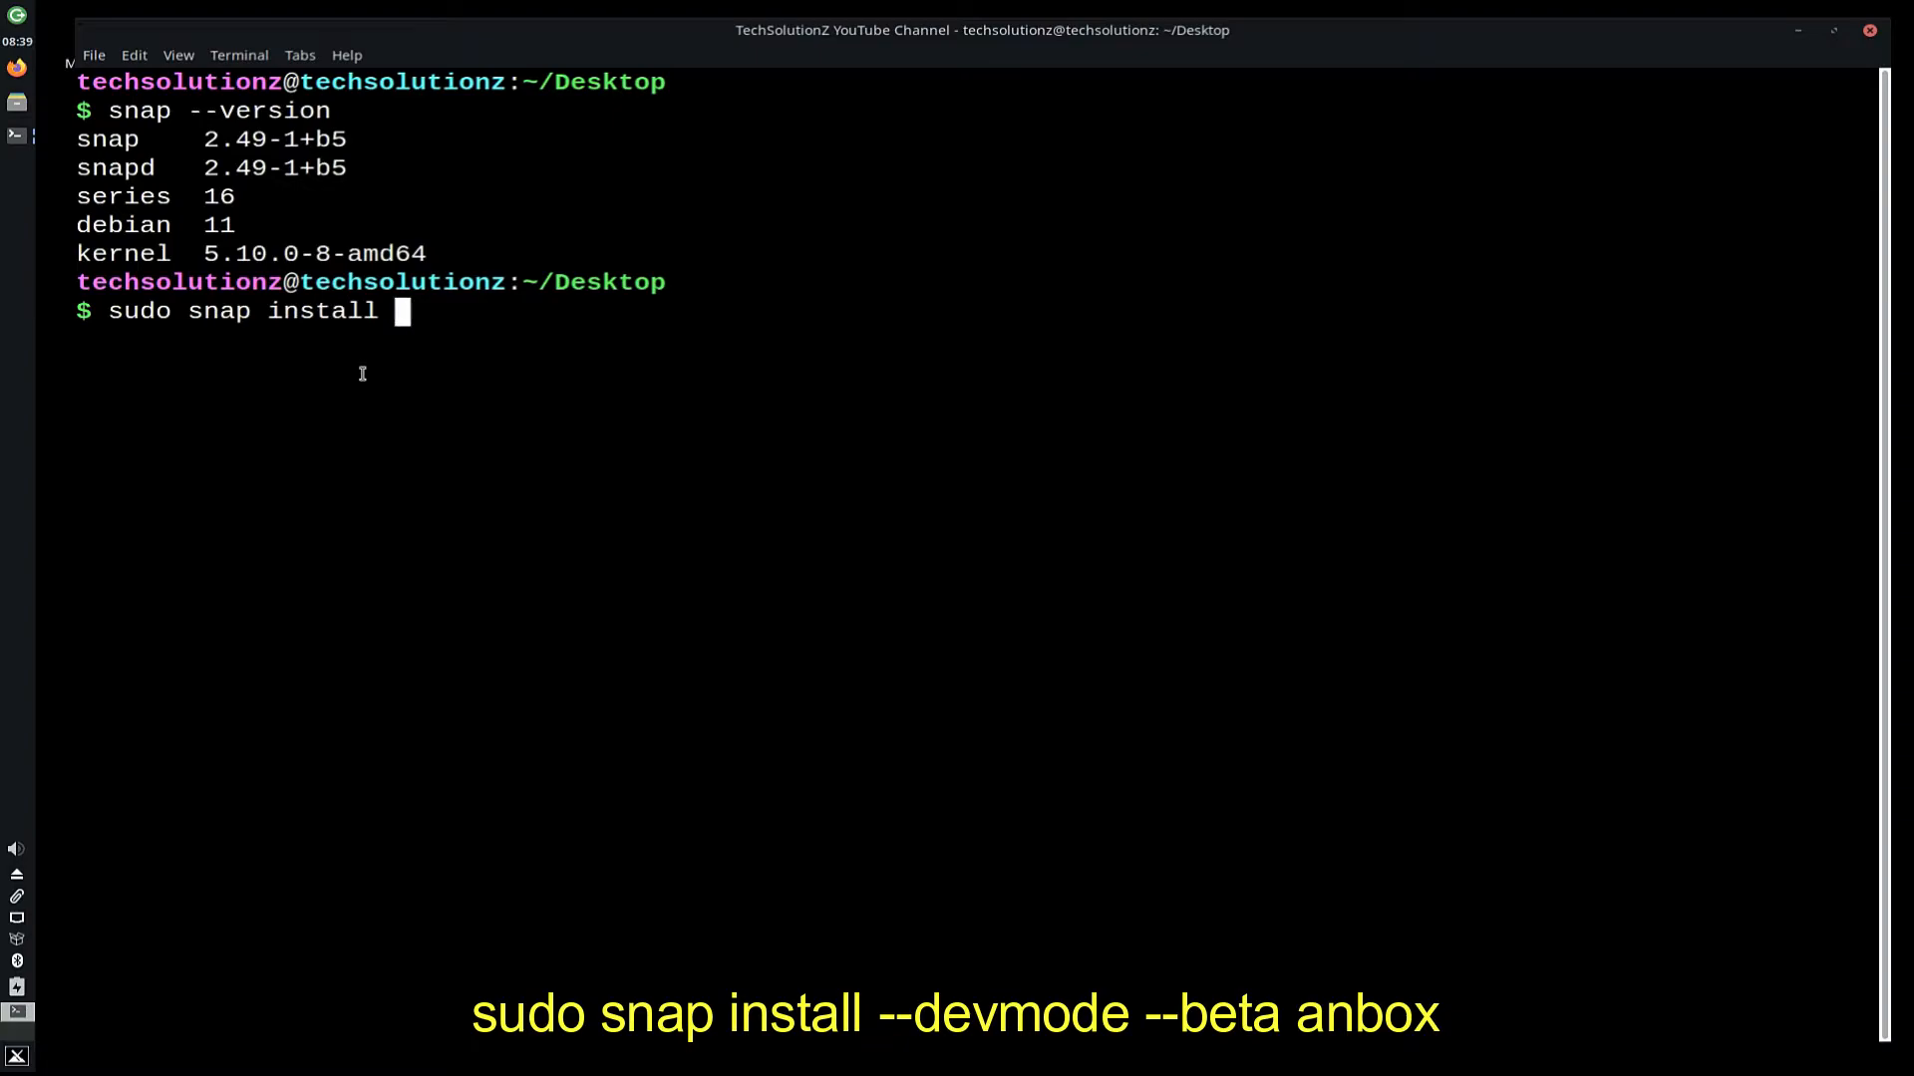
pyautogui.write('--de')
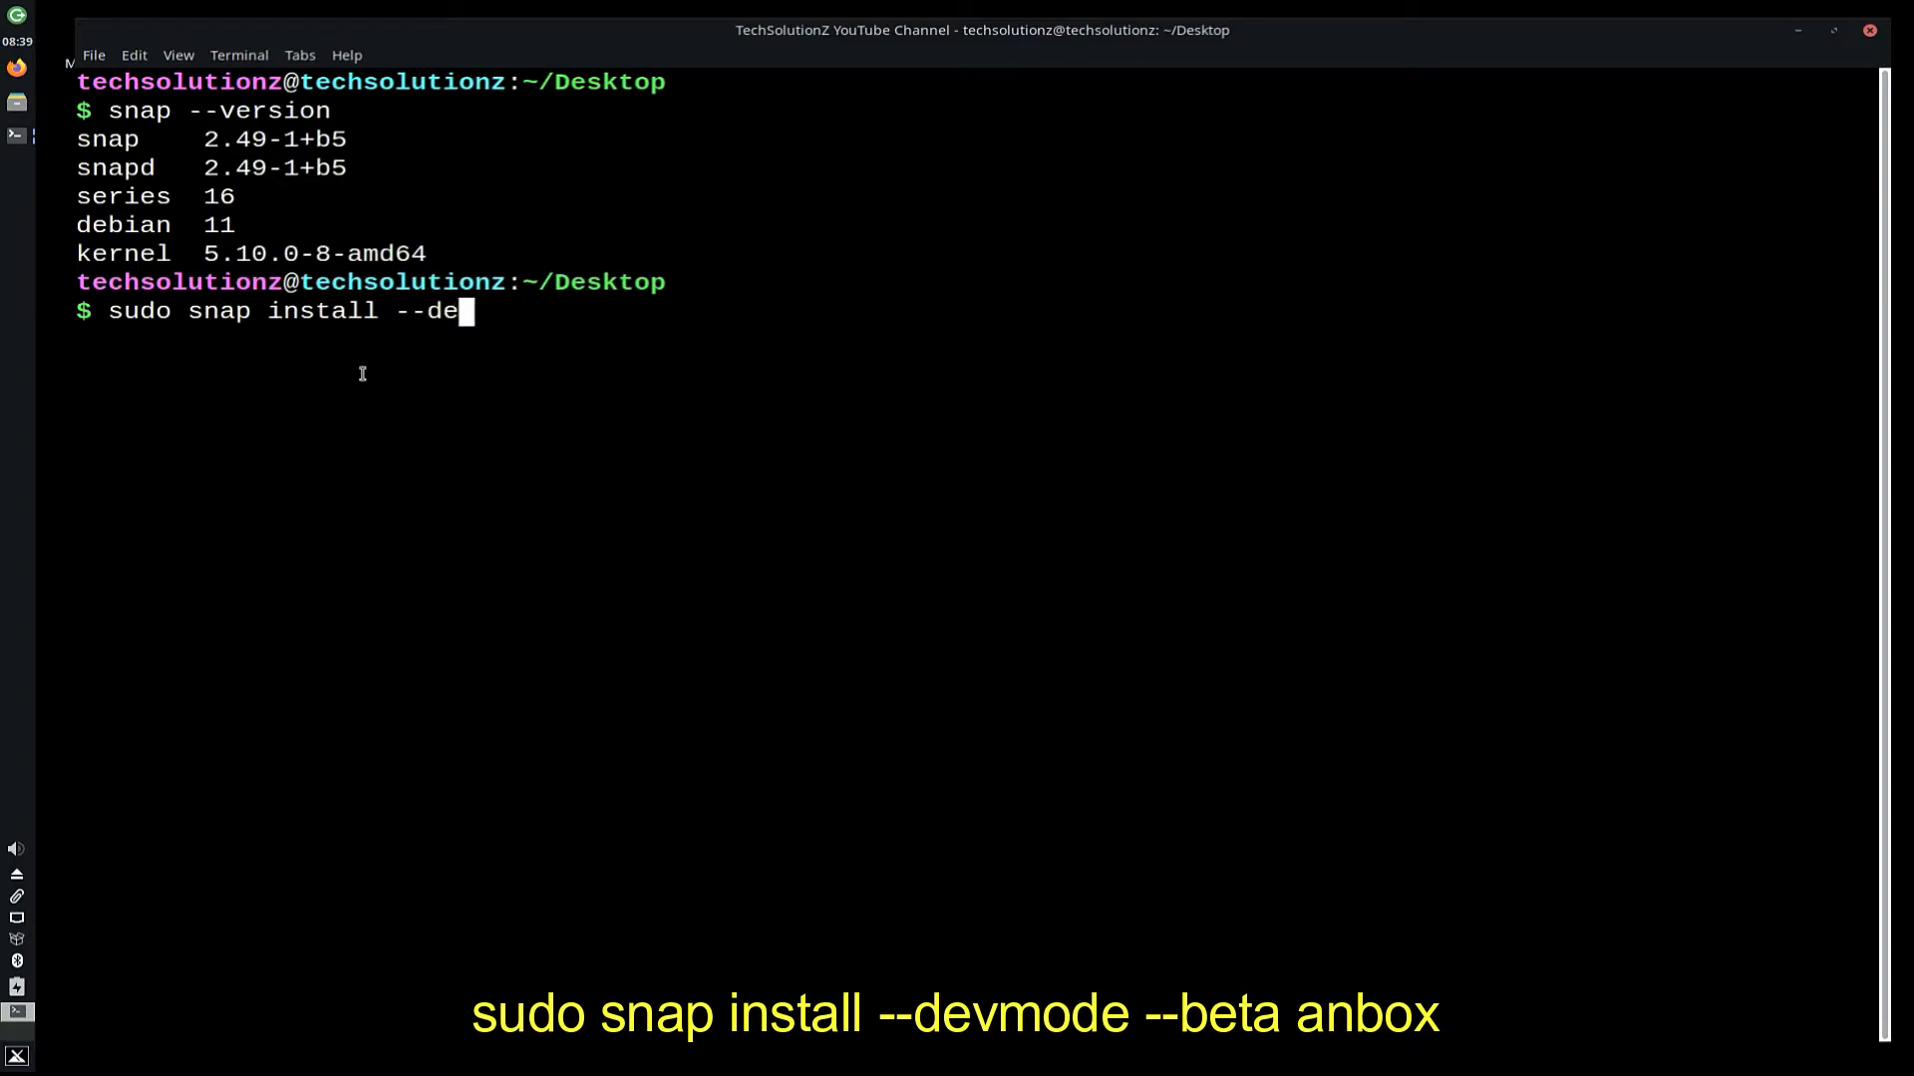
pyautogui.write('vmode --be')
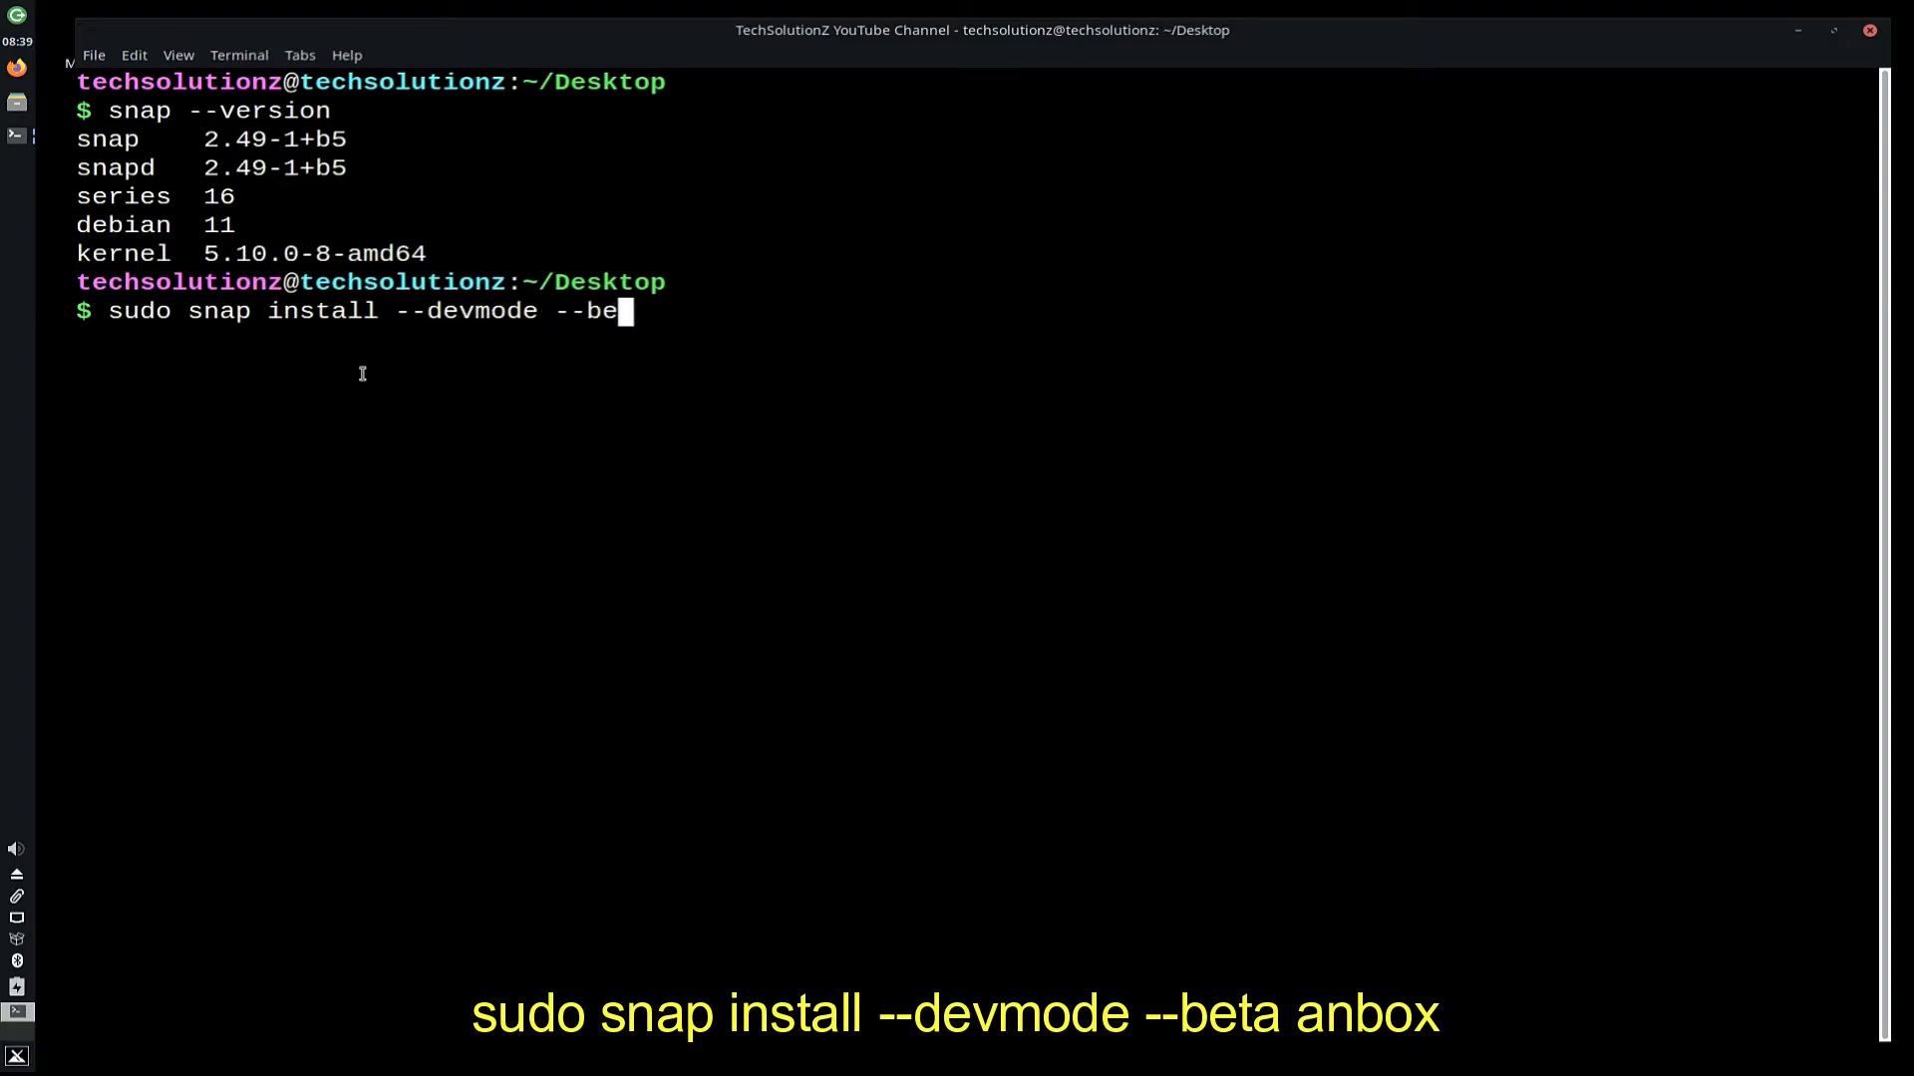
pyautogui.write('ta anbox')
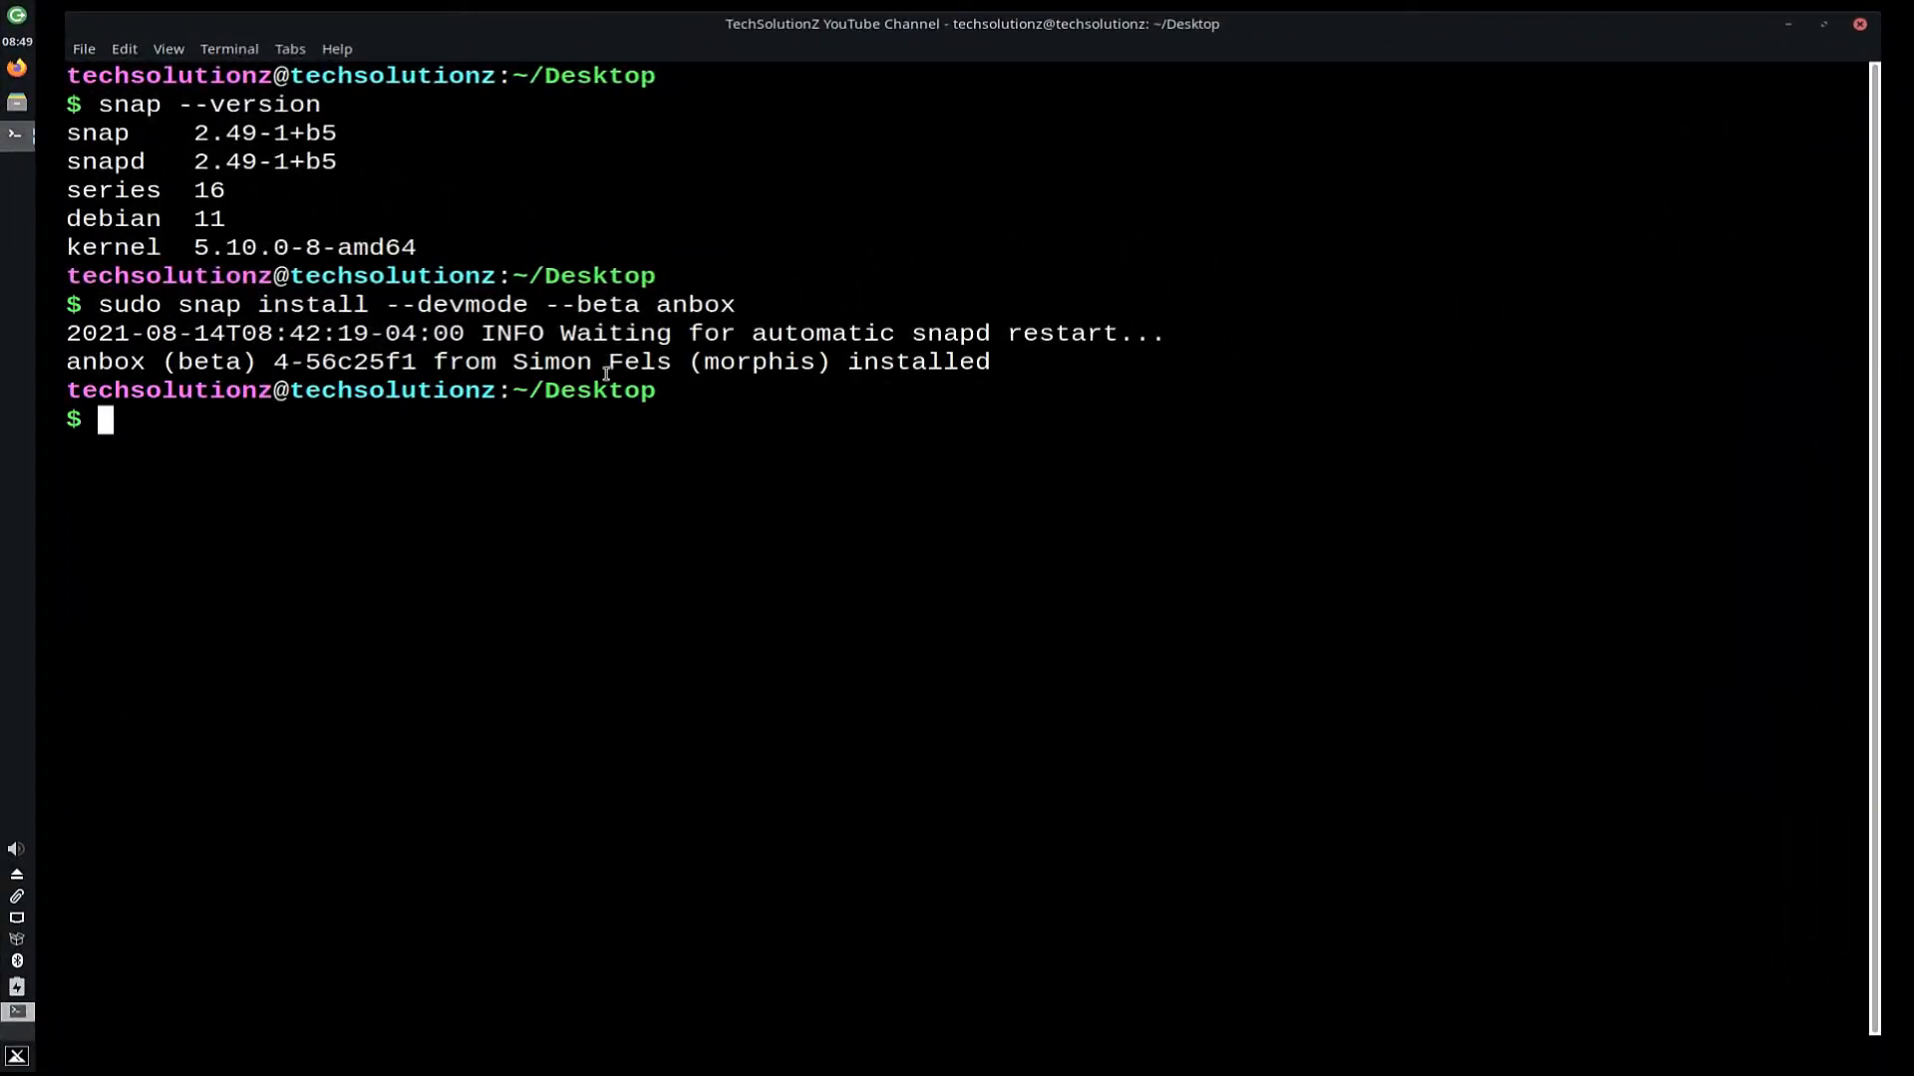
pyautogui.moveTo(381, 499)
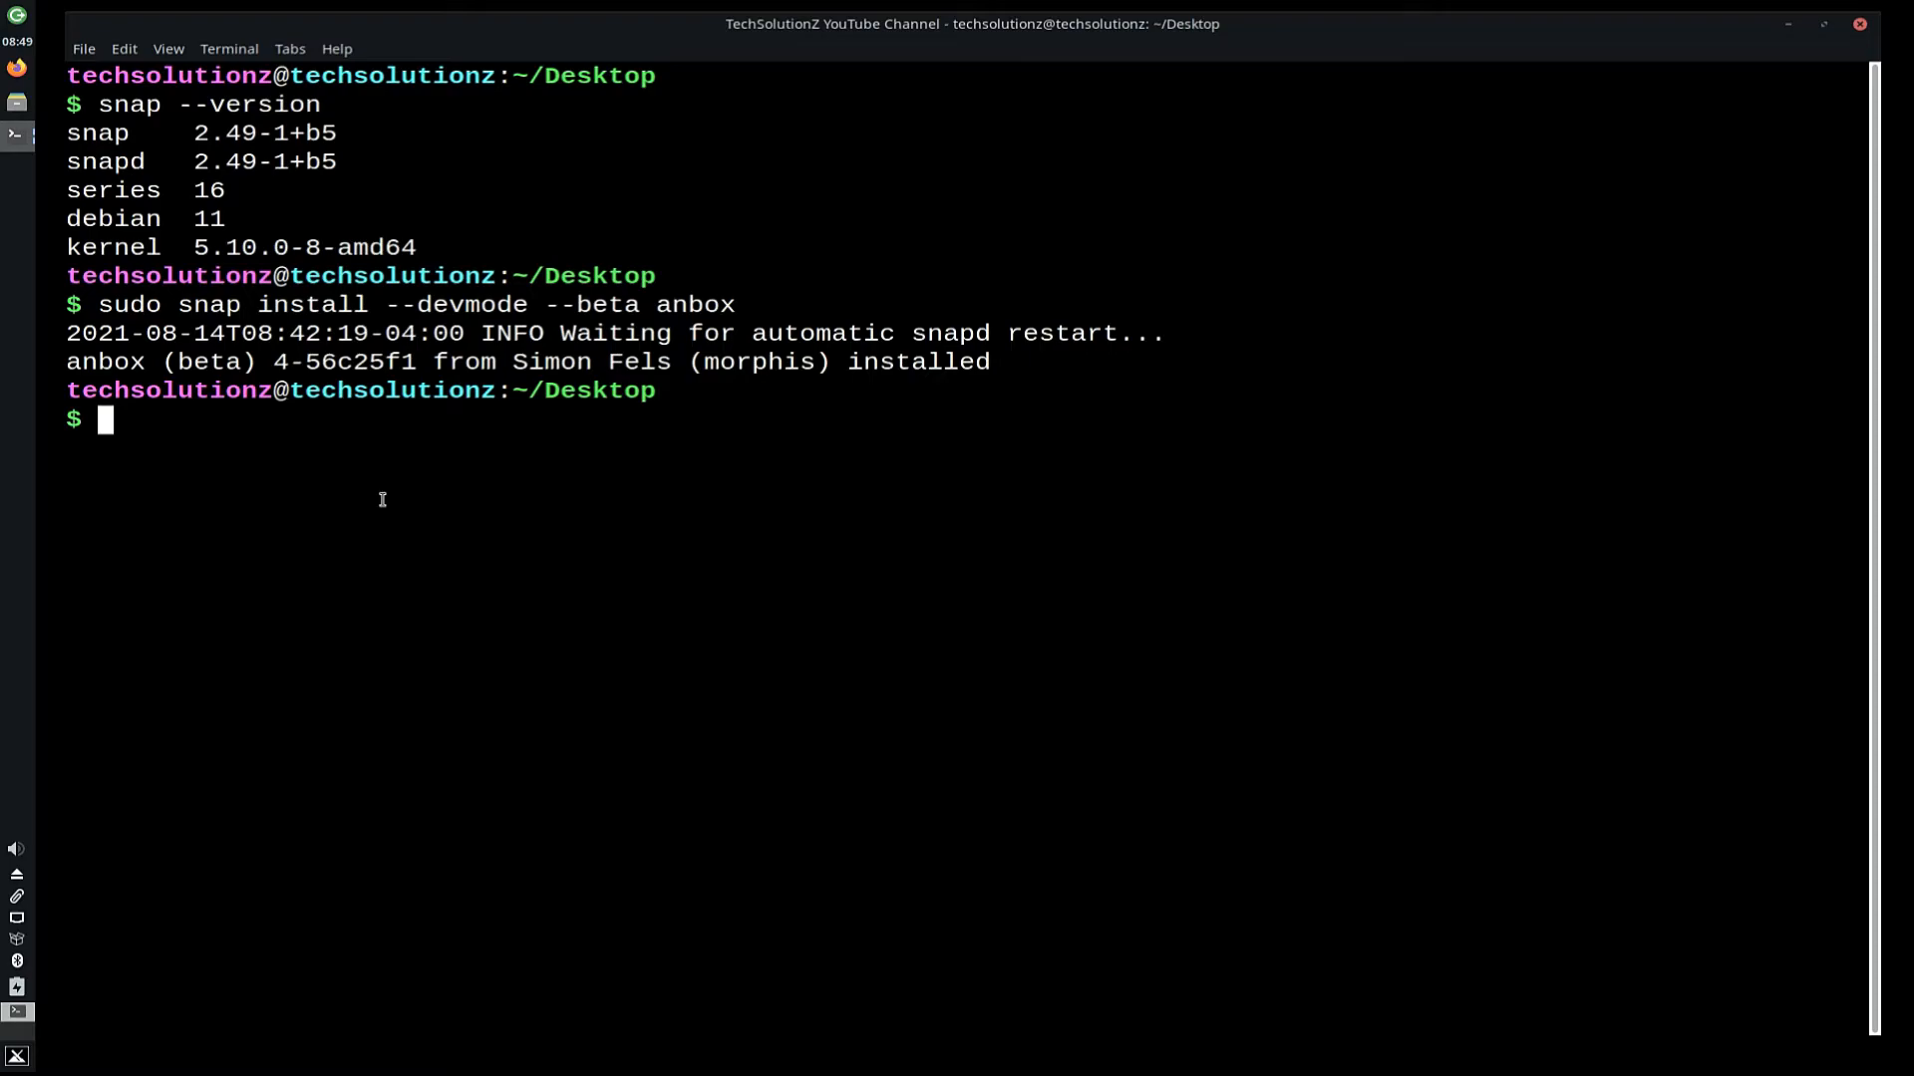
# Run snap list to verify anbox and core are installed, then exit the shell.
pyautogui.write('sn')
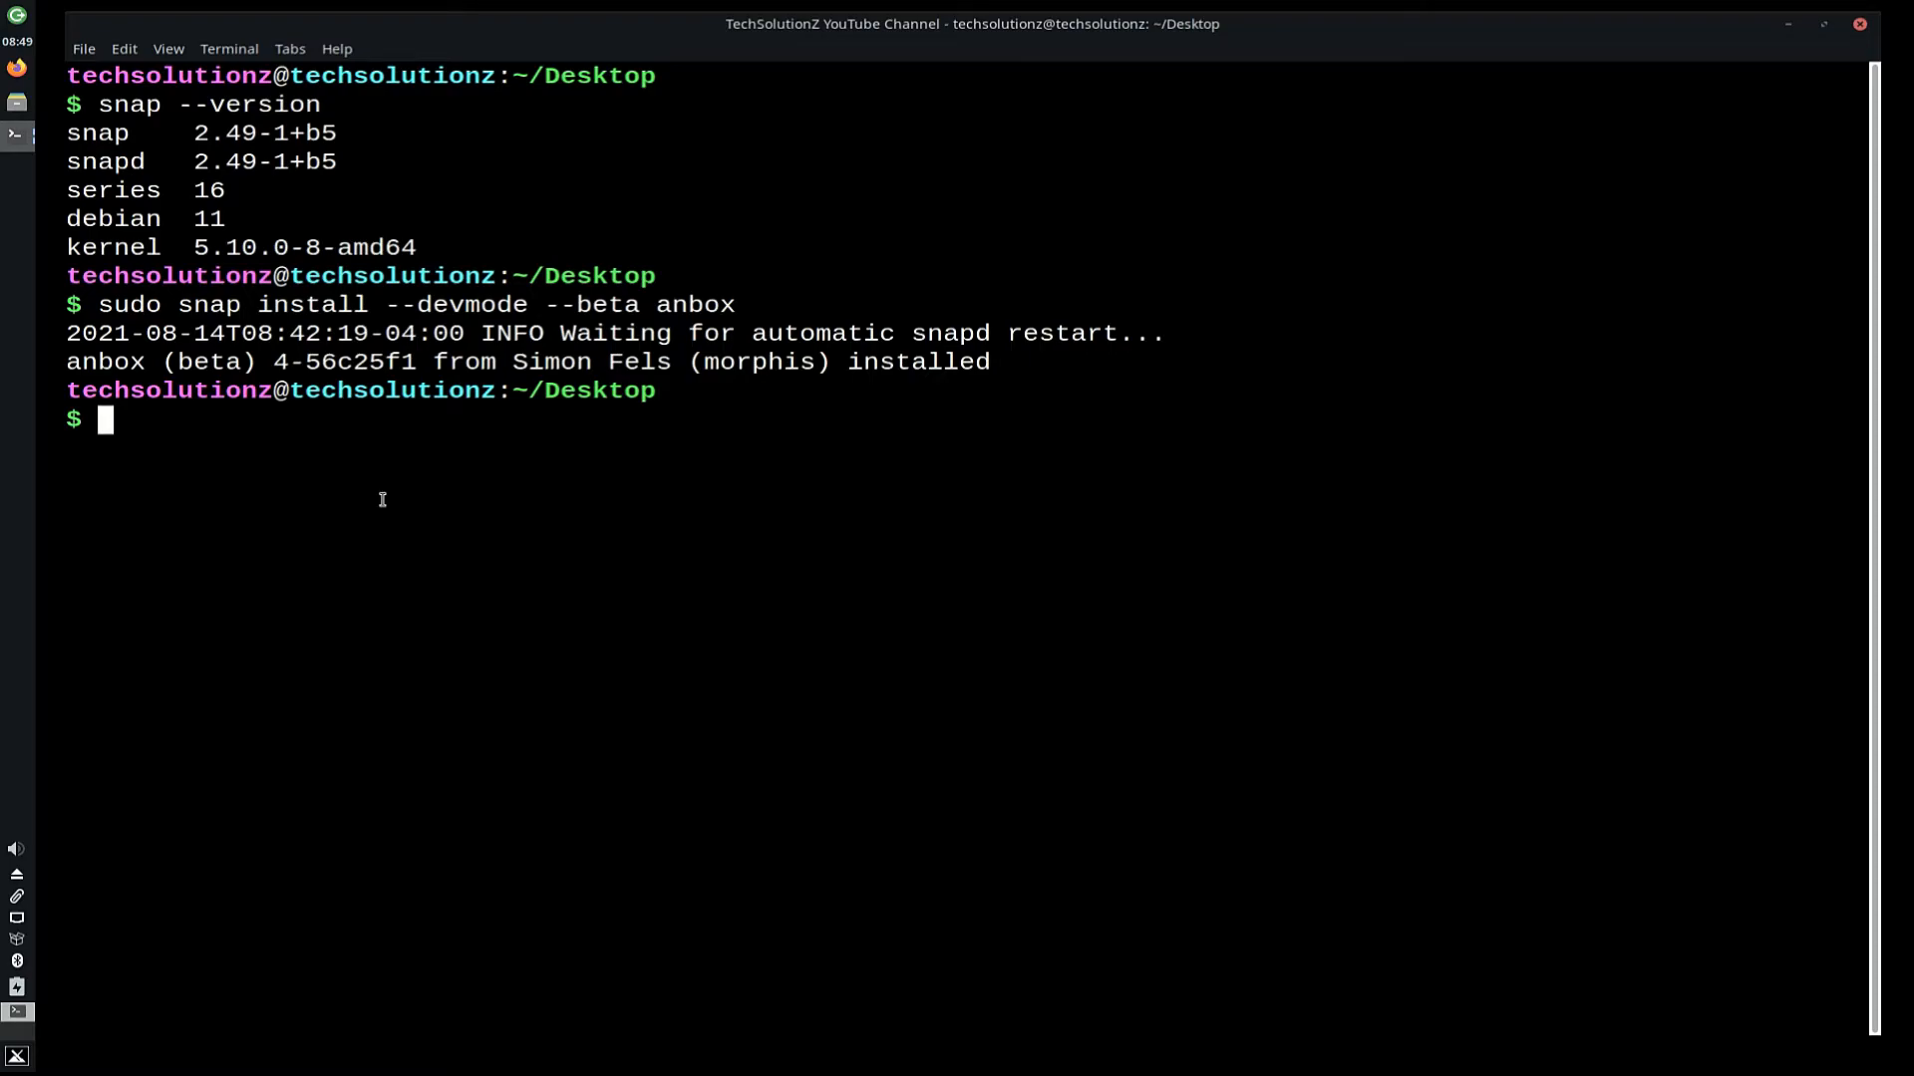
pyautogui.write('snap list')
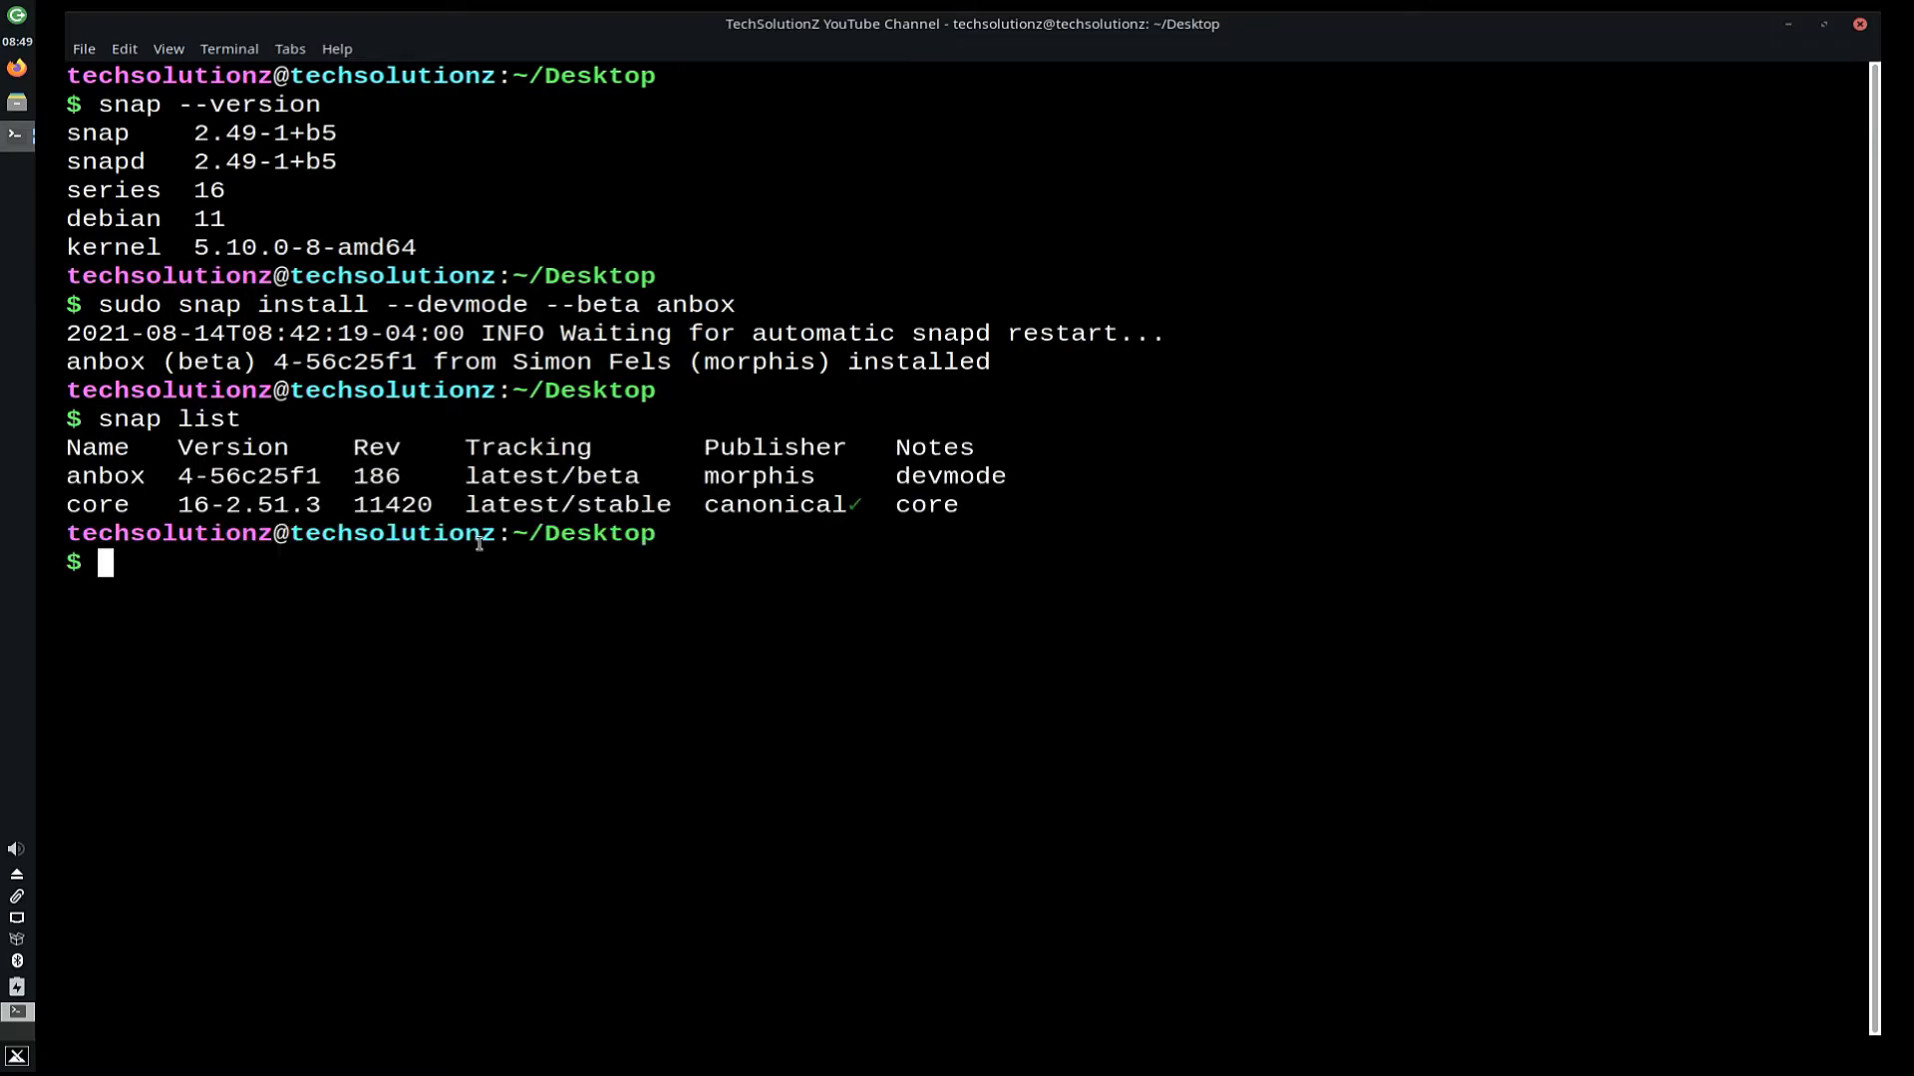
pyautogui.write('ex')
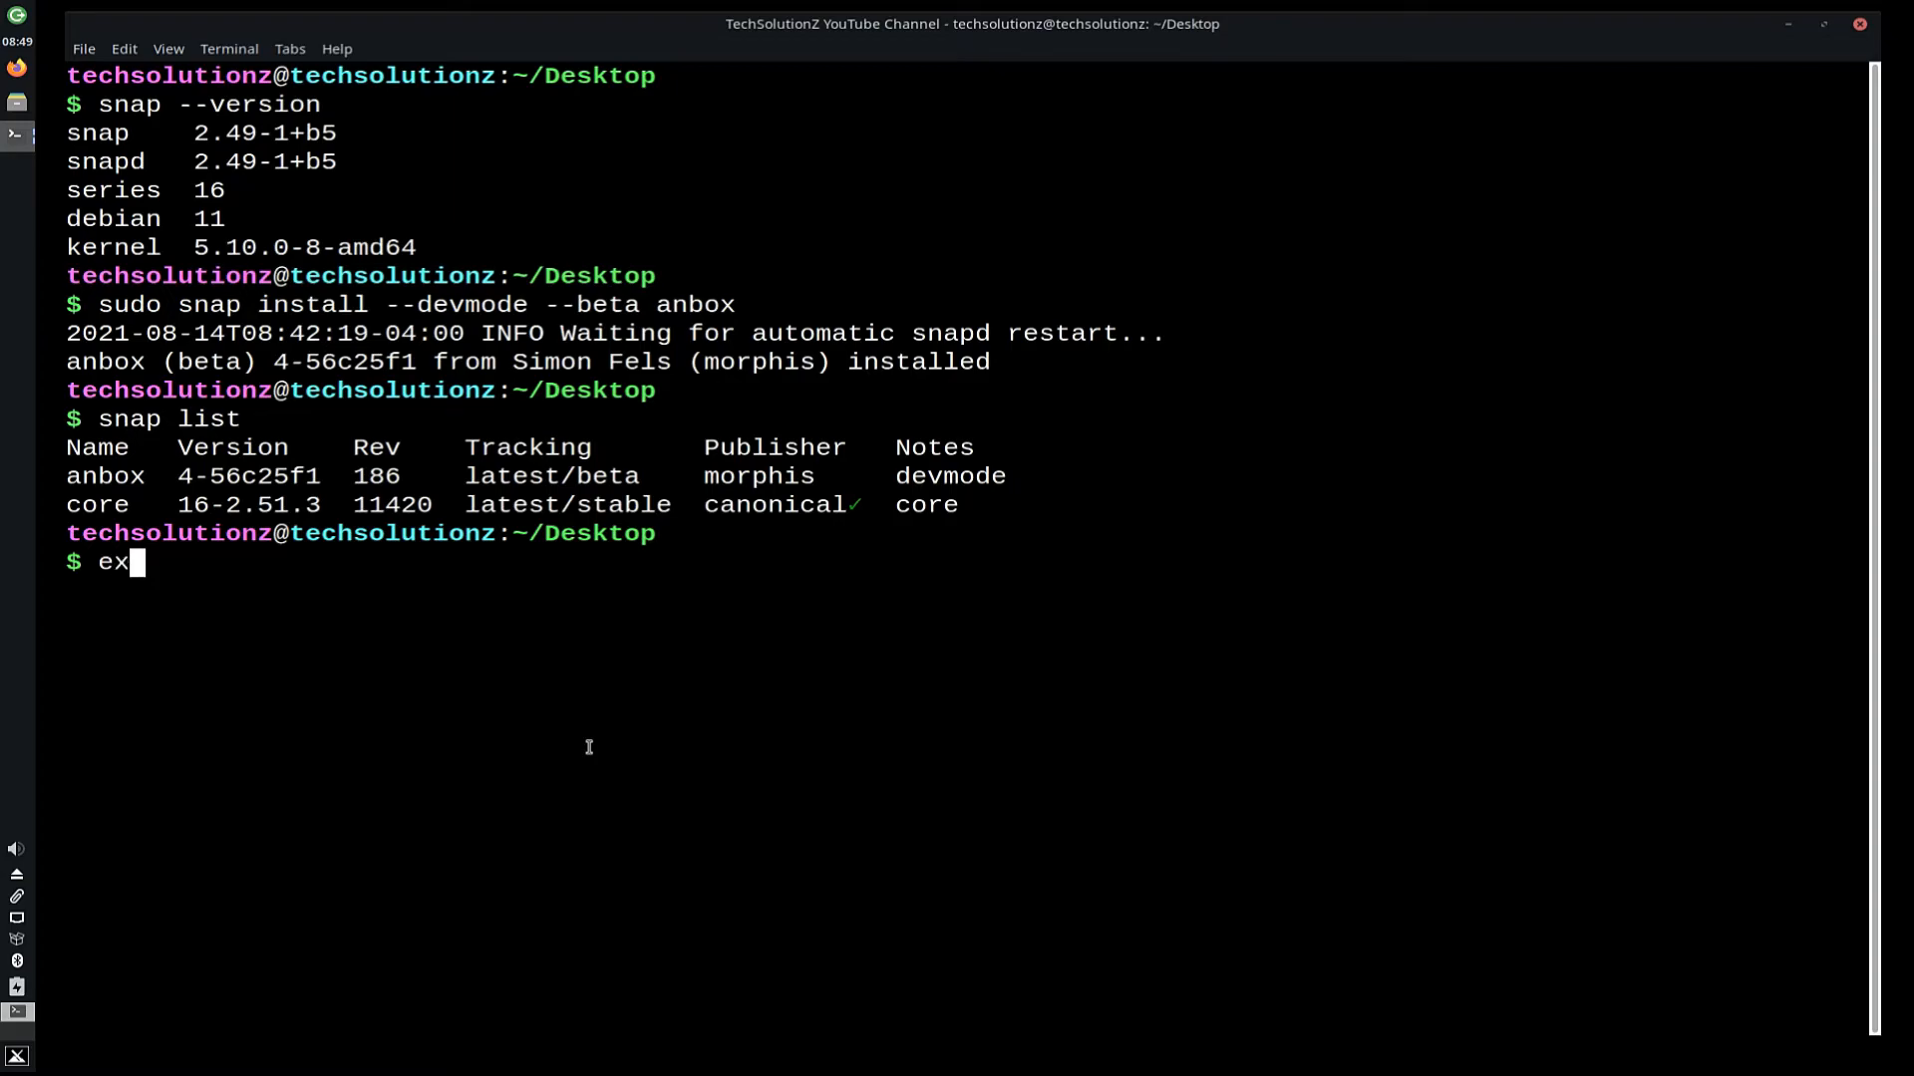
pyautogui.write('it')
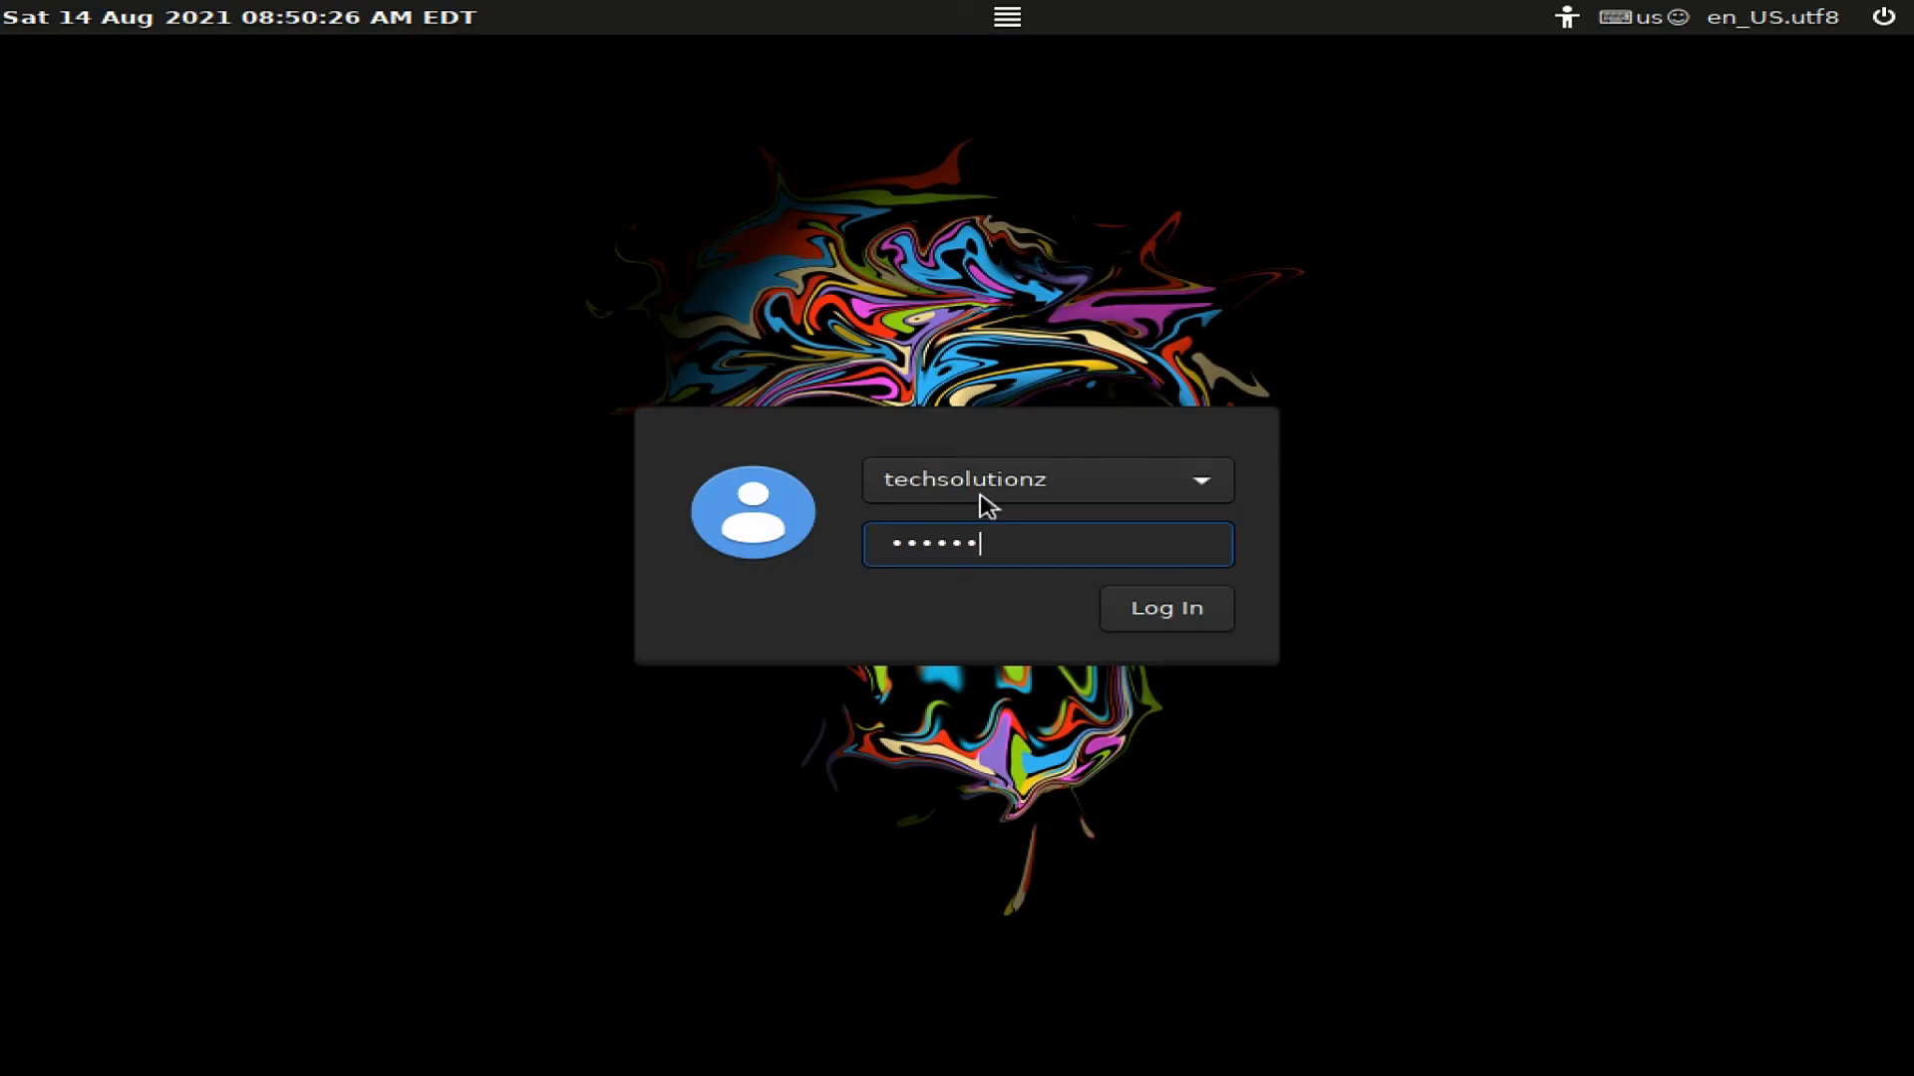
# Log in with the entered password to return to the MX Linux desktop.
pyautogui.click(1162, 608)
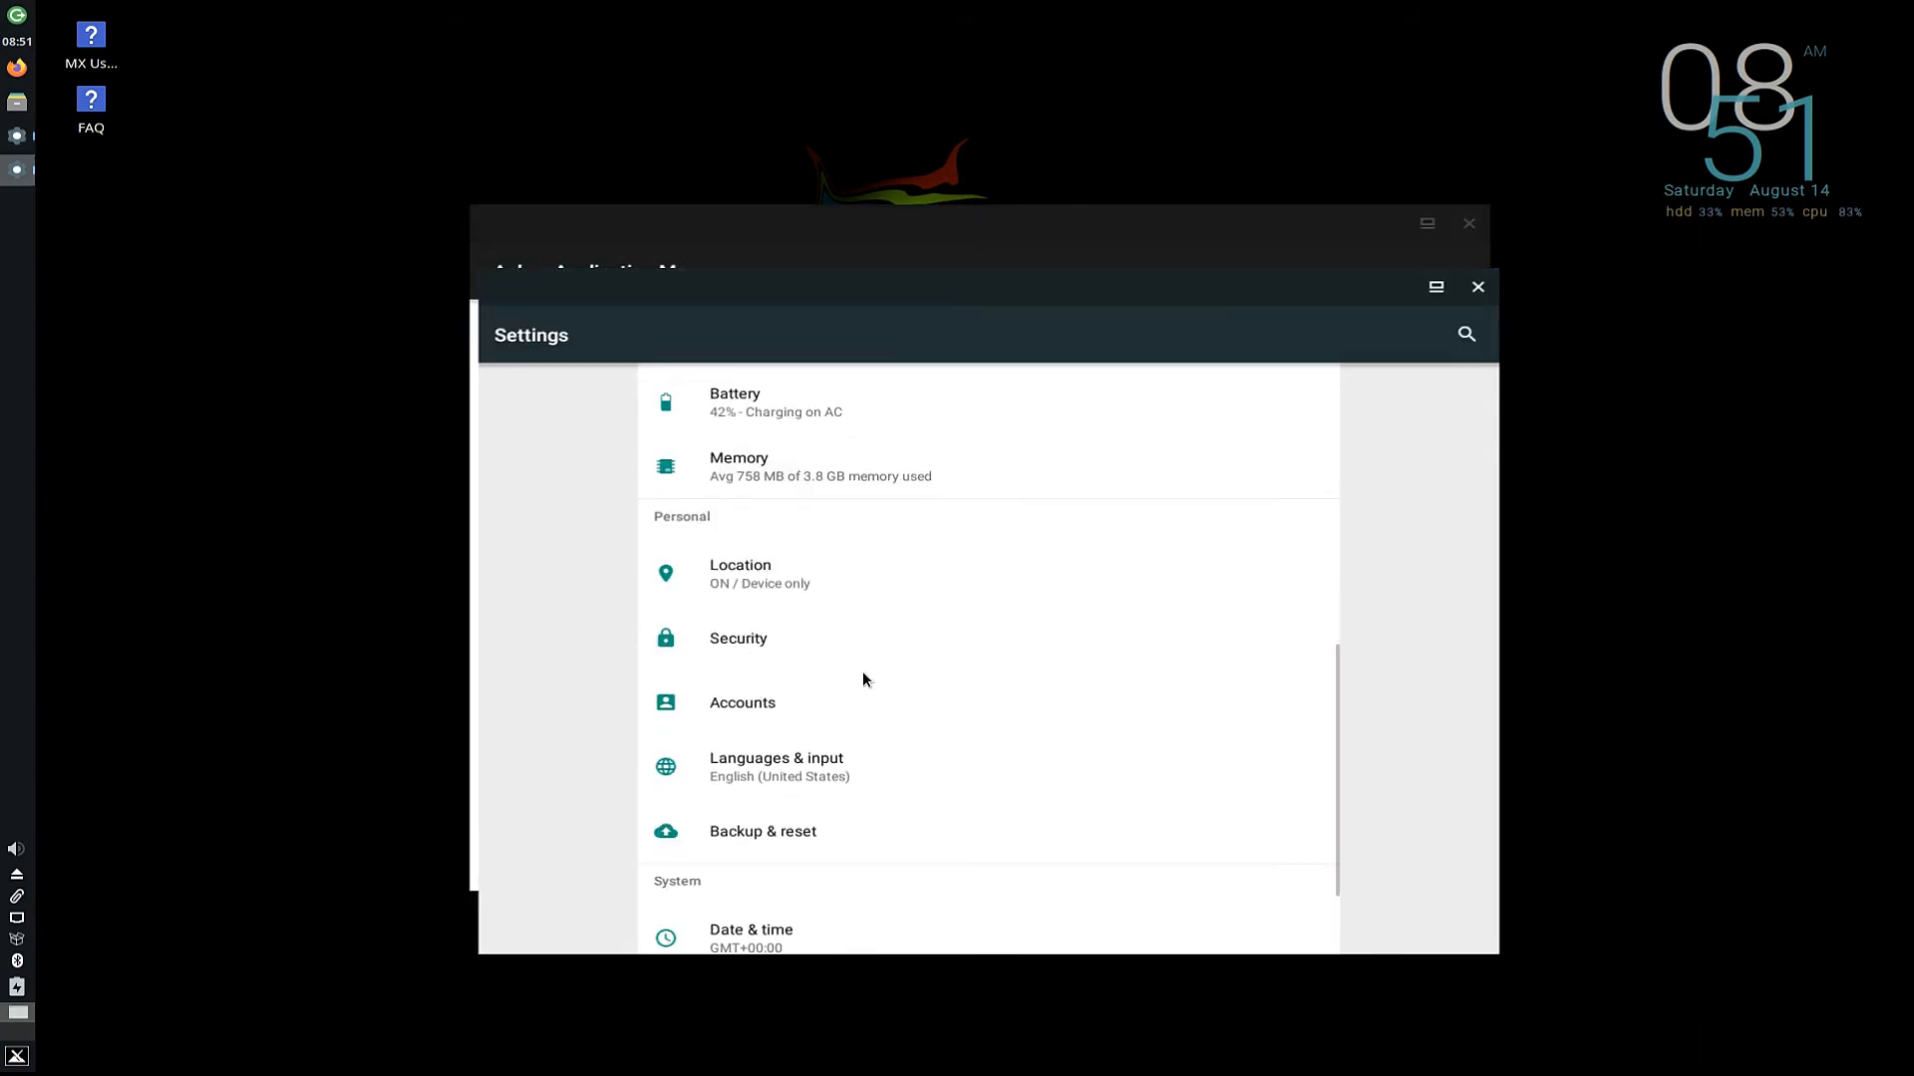
# Show About emulated device in Anbox Settings, revealing Android version 7.1.1.
pyautogui.scroll(-3)
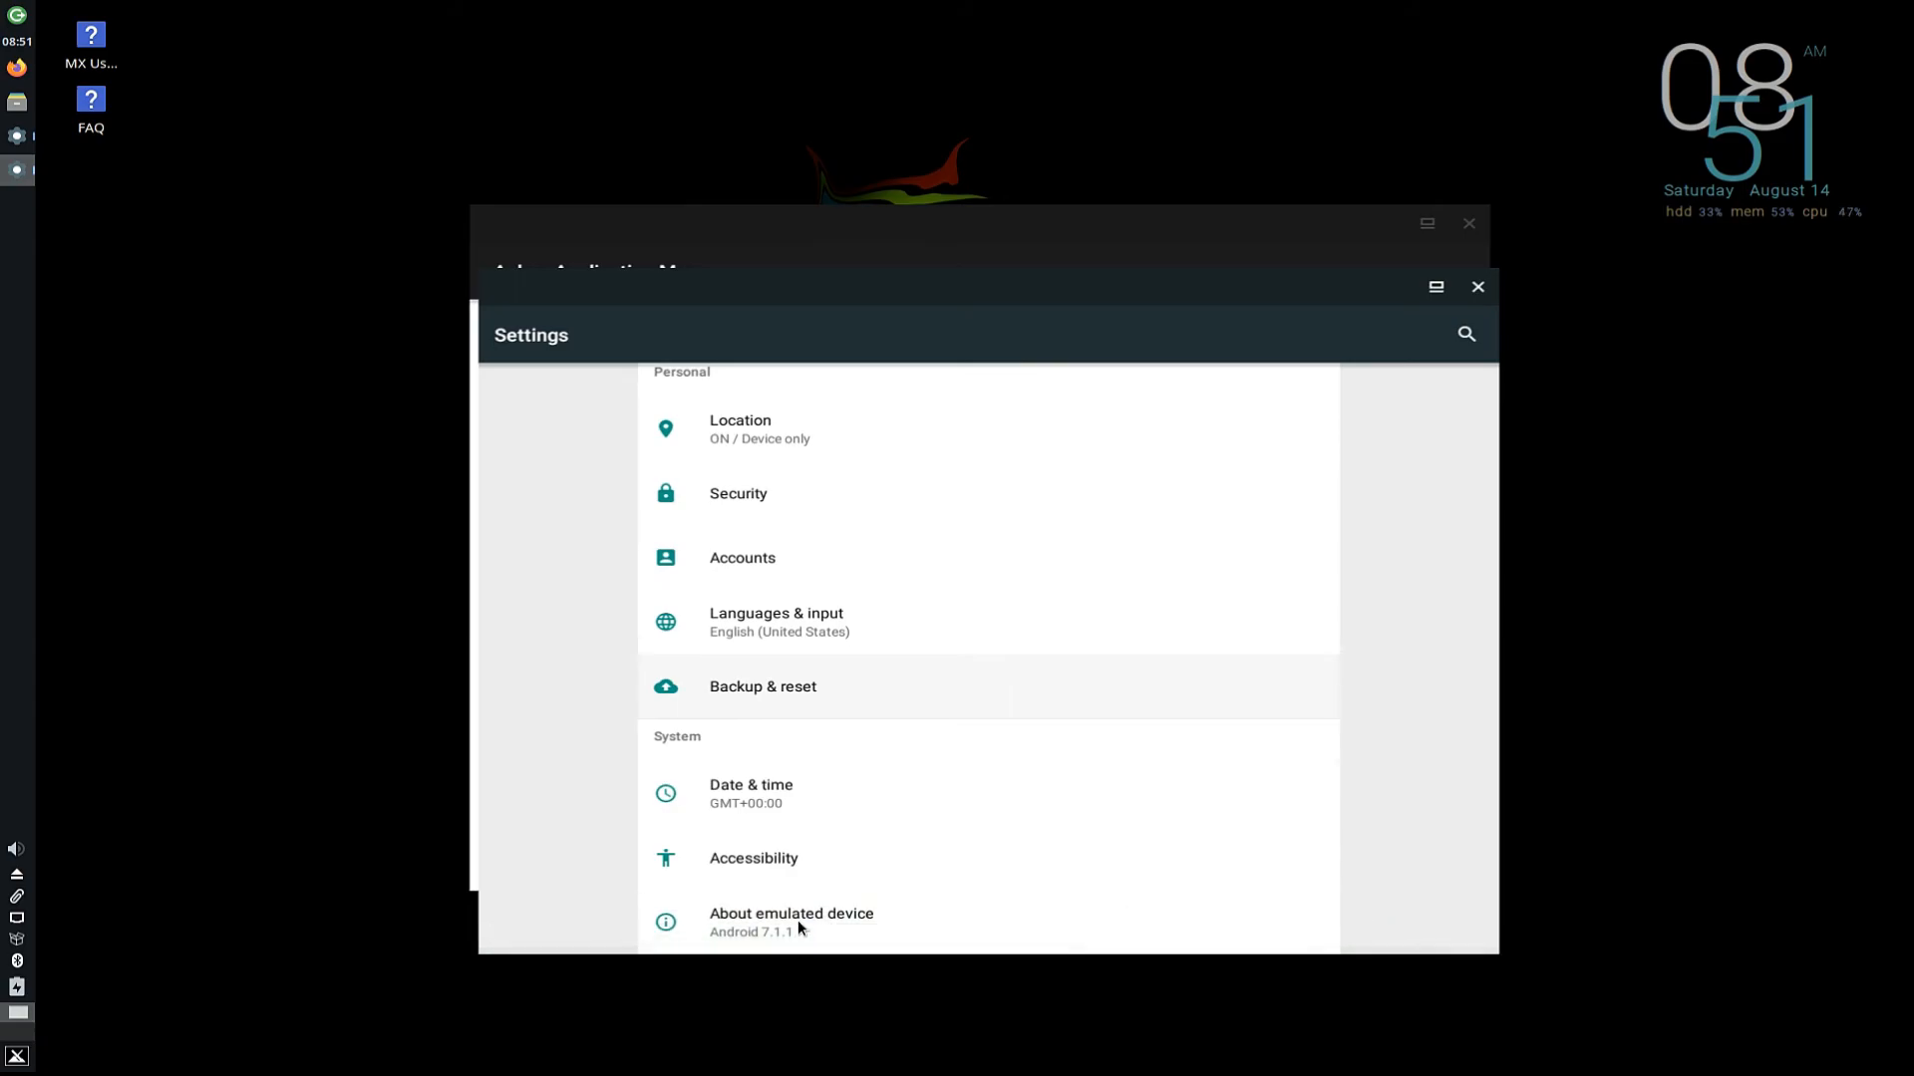
pyautogui.click(791, 913)
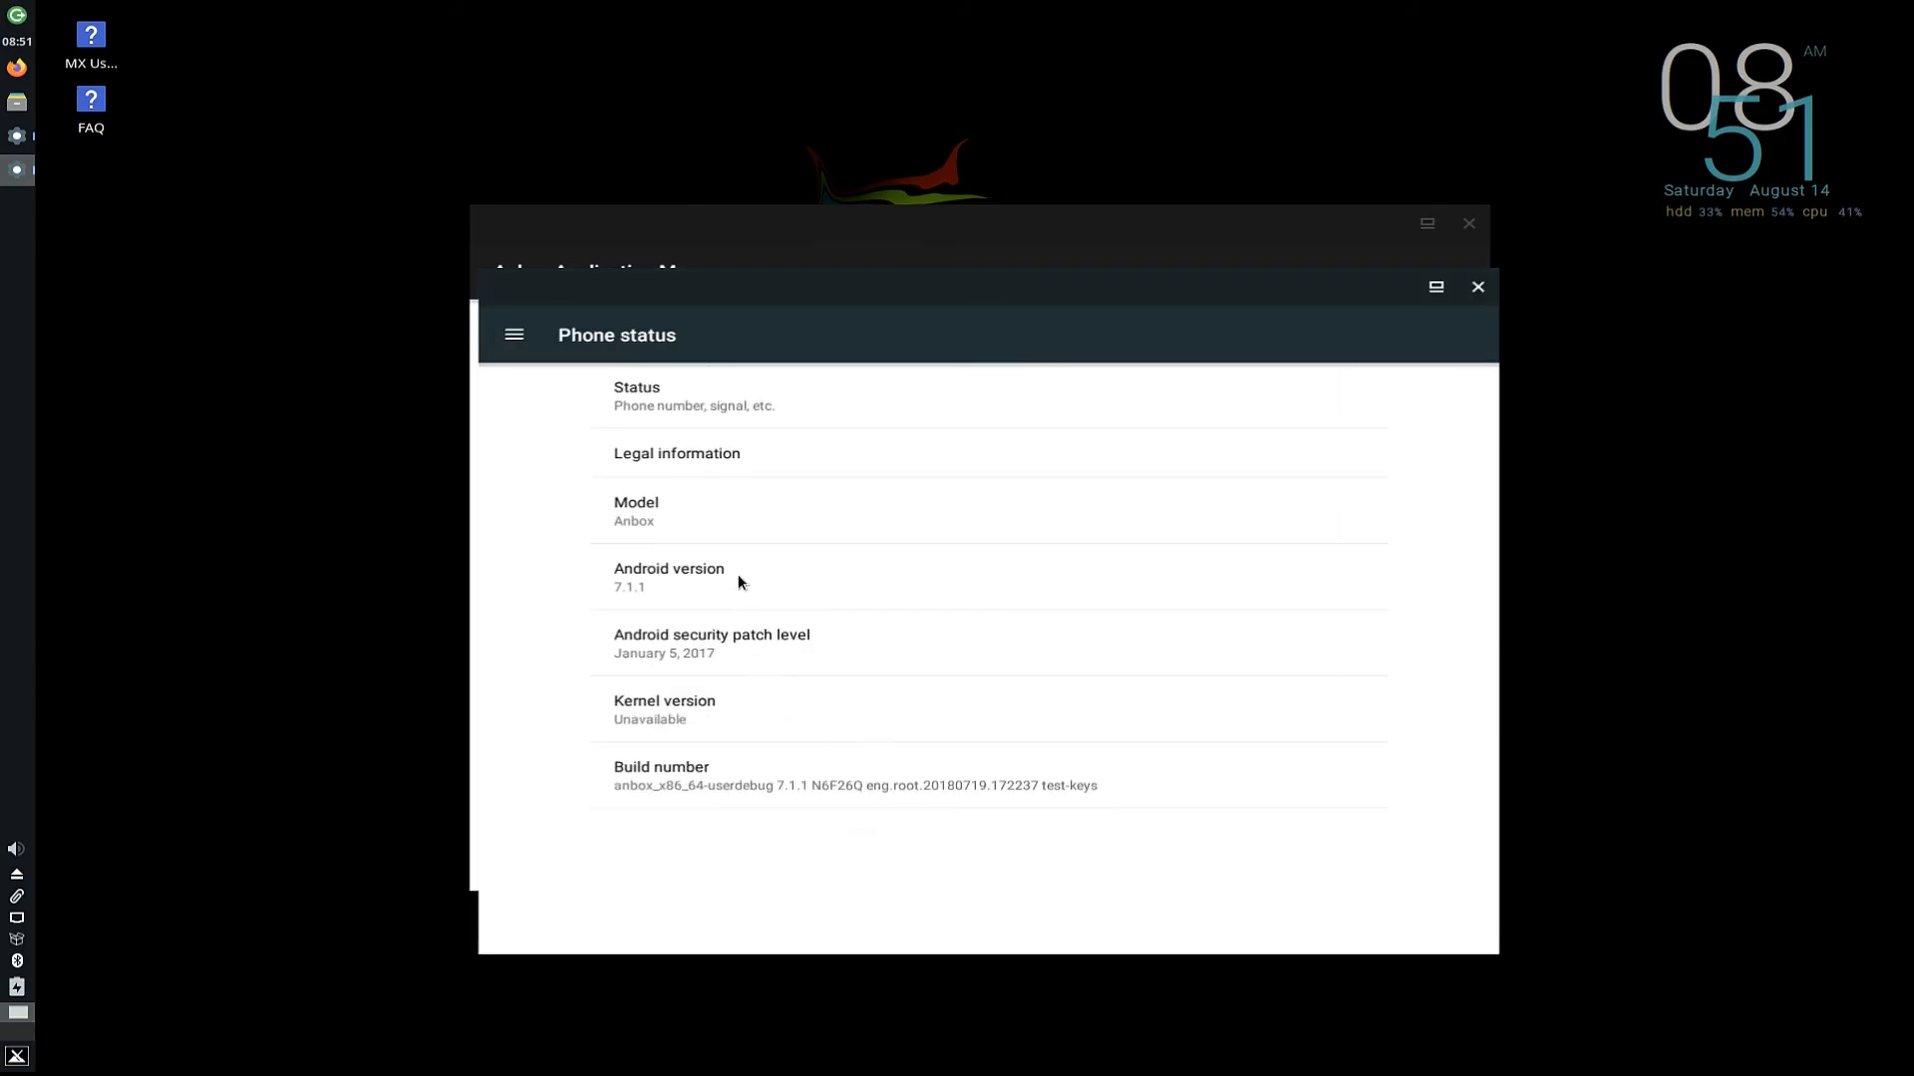